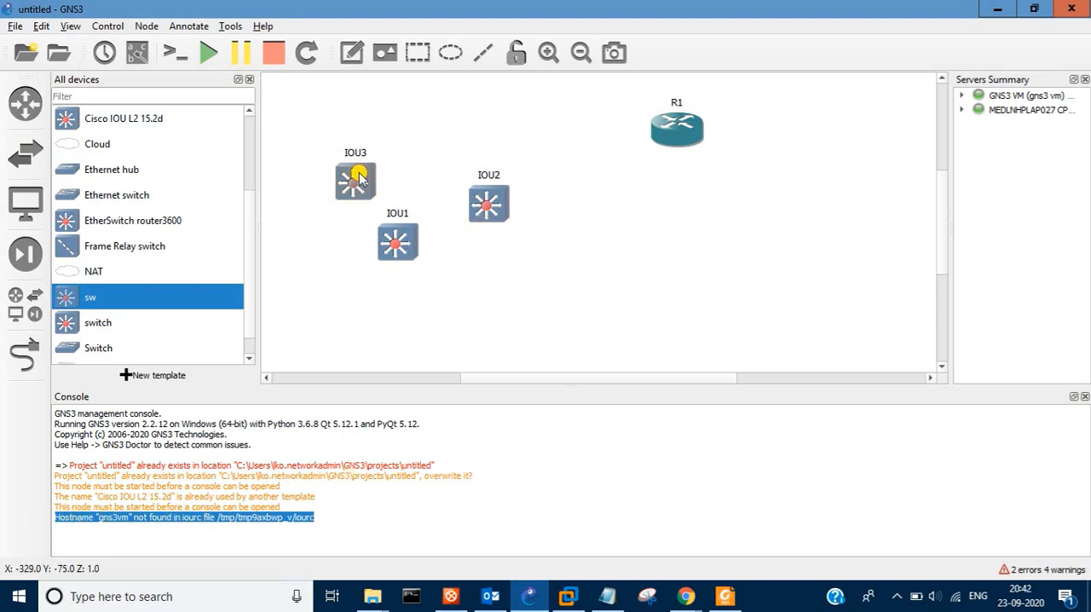
Start all devices, producing the 'hostname gns3vm not found in iourc' error in the console
click(208, 53)
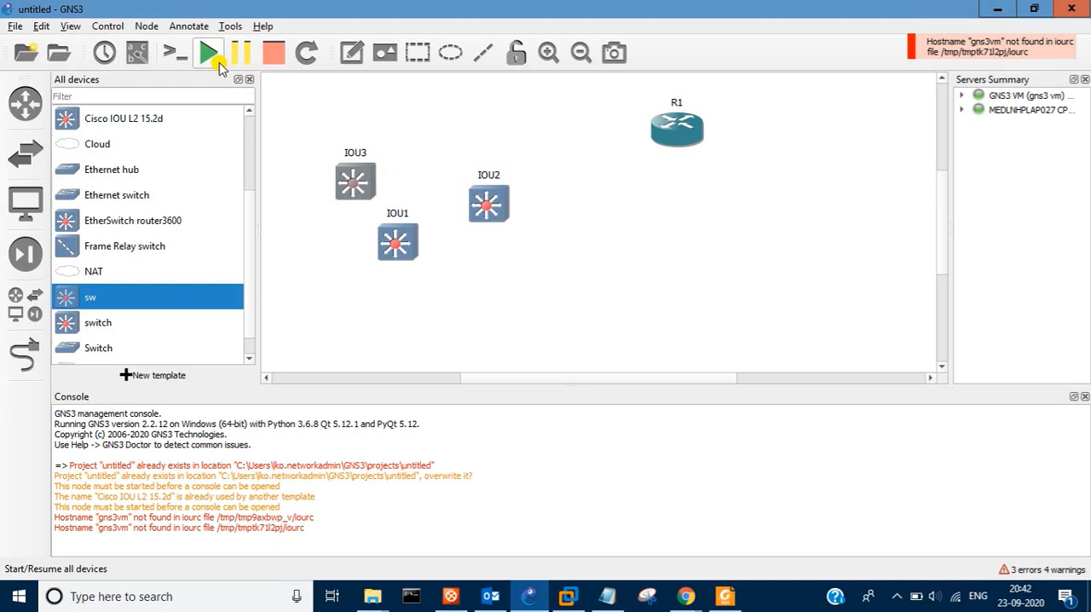
click(208, 53)
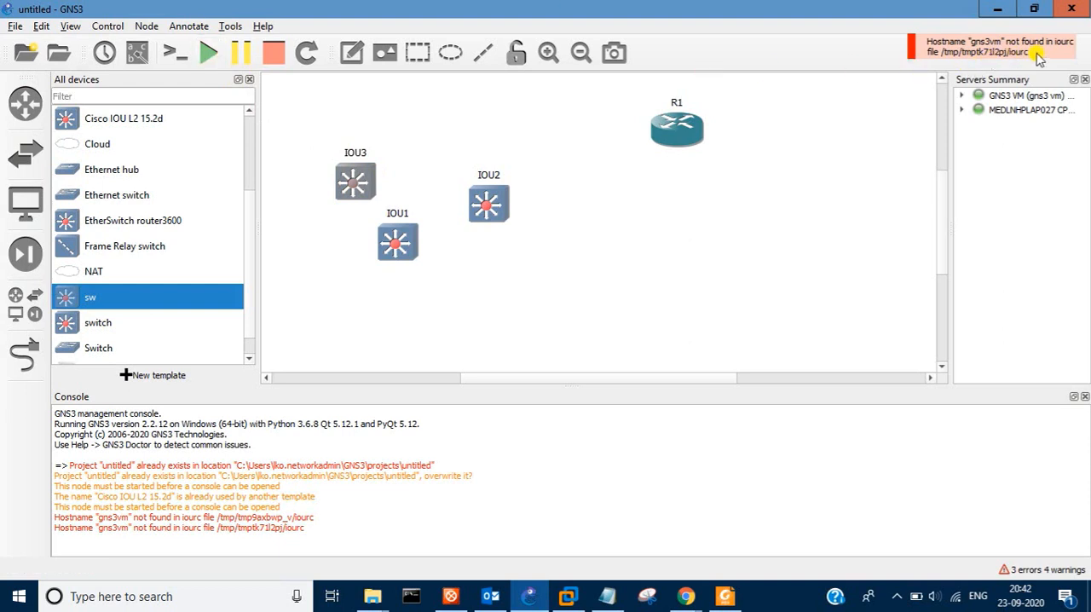
mouse_move(965, 43)
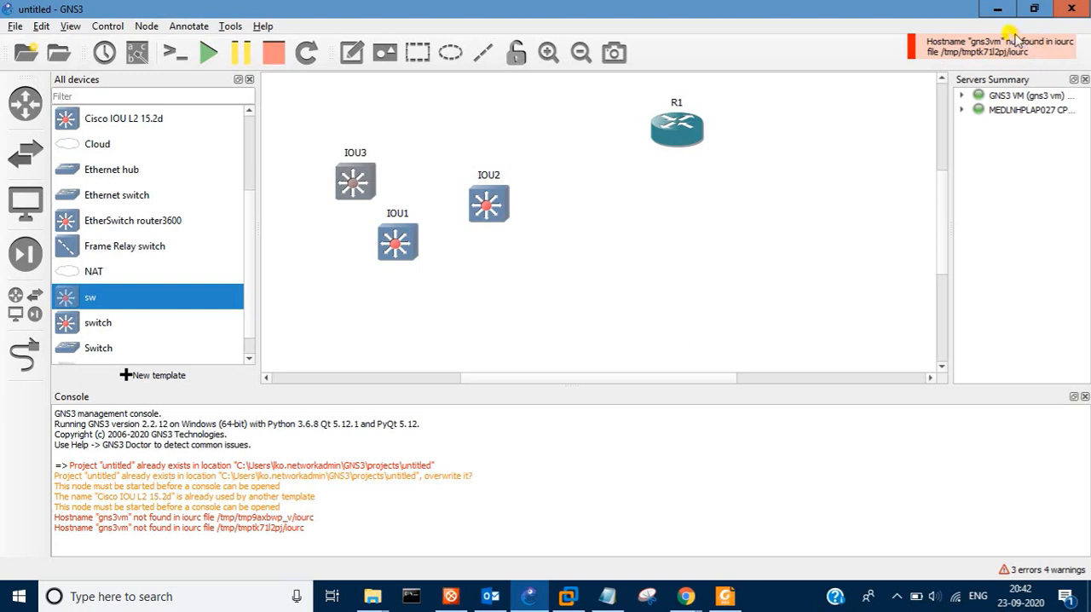
mouse_move(985, 62)
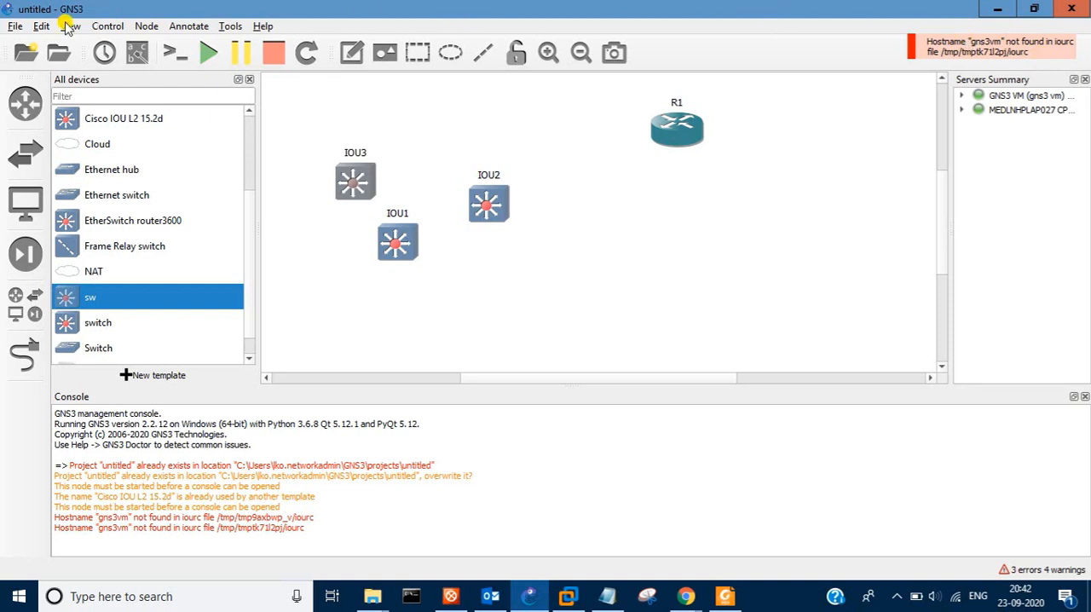
In Preferences, view the IOS on UNIX license keyed to gns3-iouvm, then the IOU Devices templates
click(41, 26)
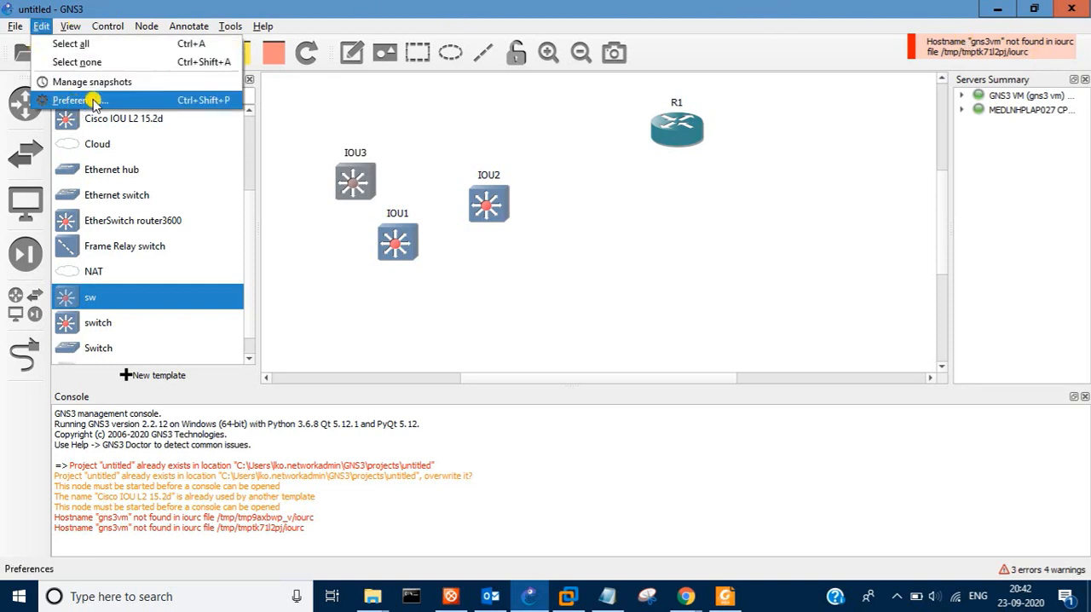
click(78, 99)
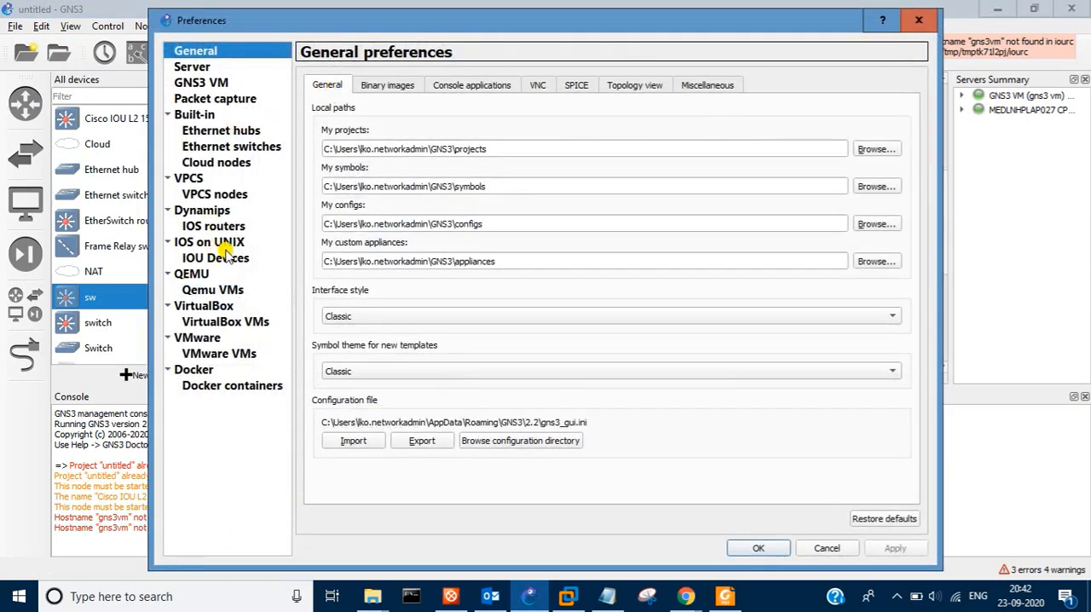
click(208, 242)
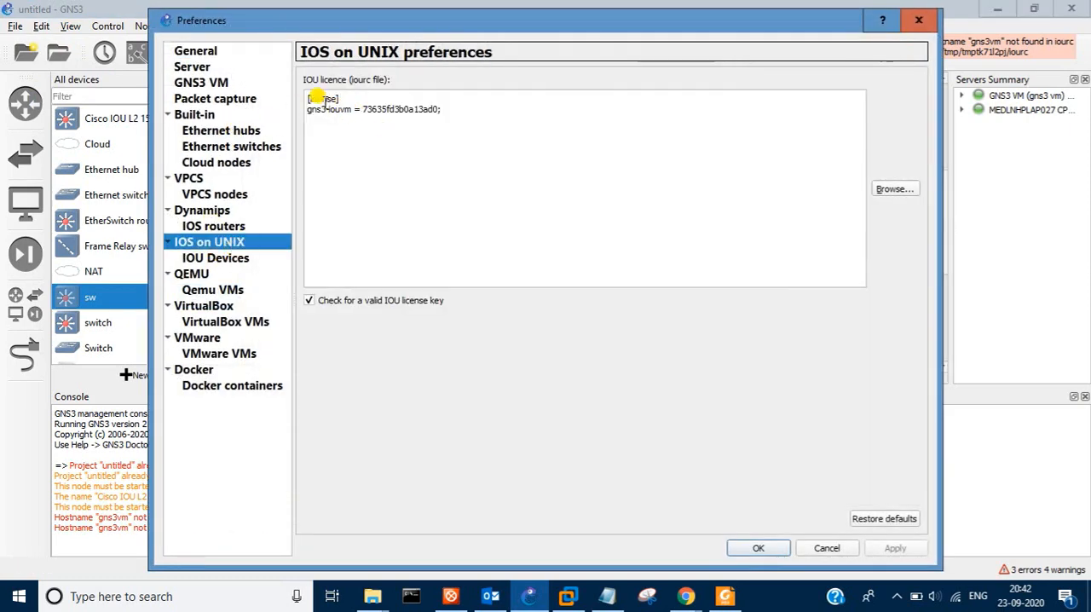
mouse_move(484, 205)
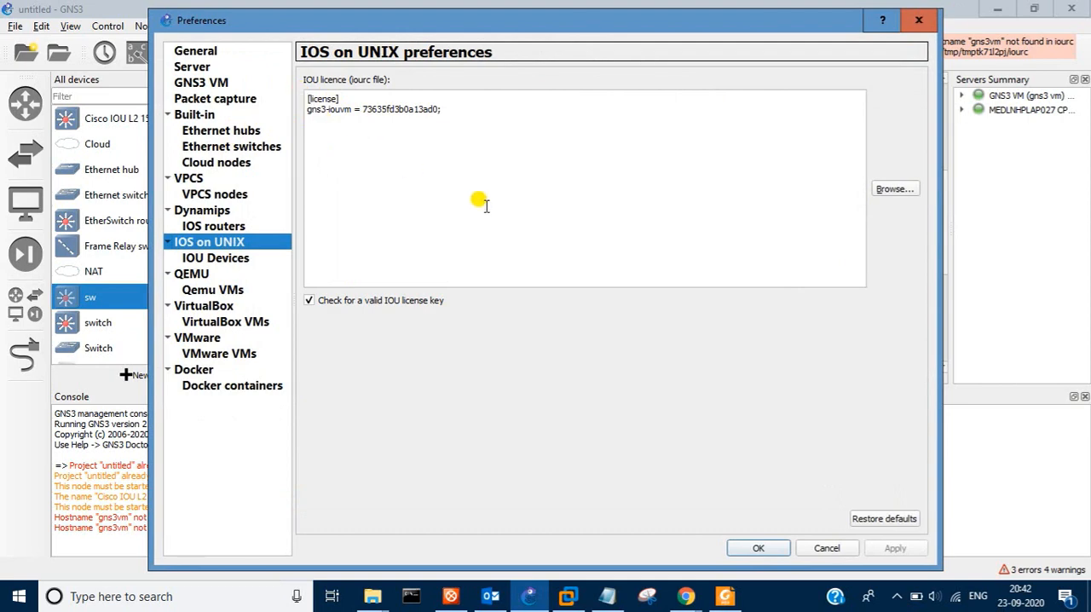
mouse_move(583, 140)
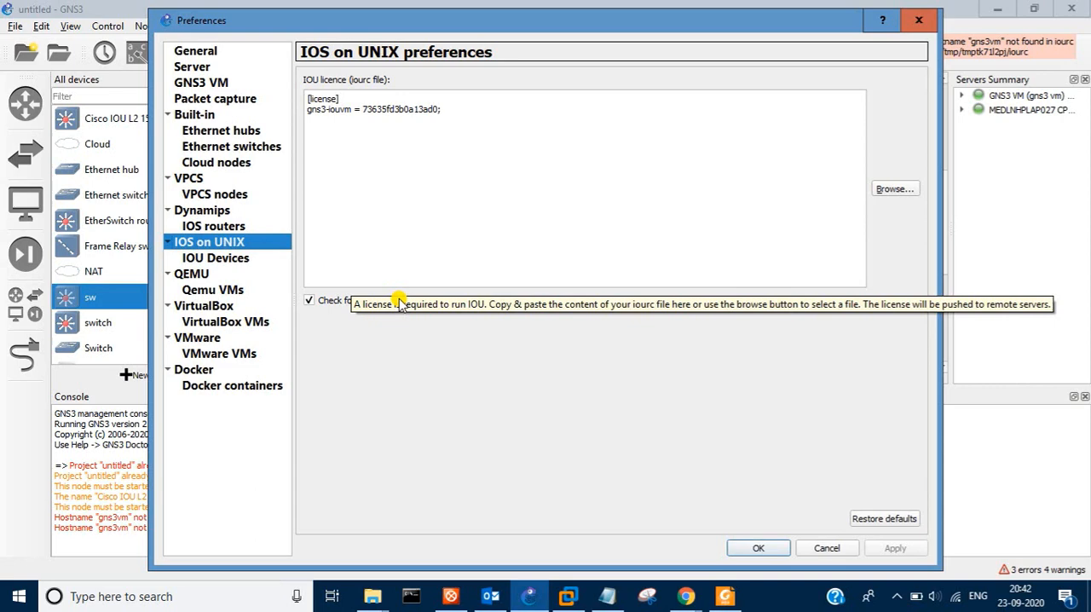
mouse_move(383, 300)
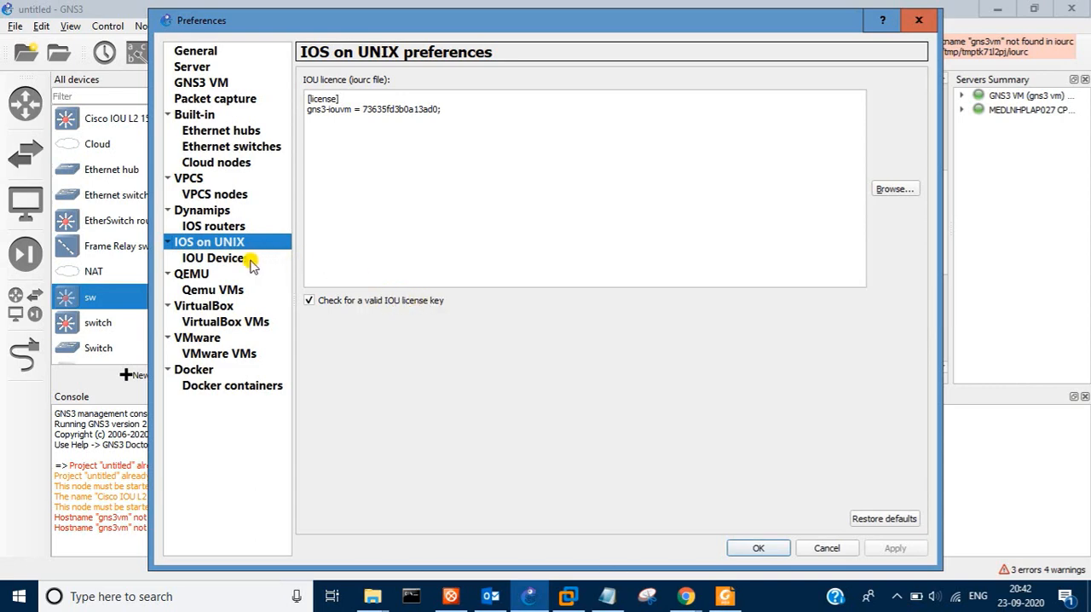
click(211, 257)
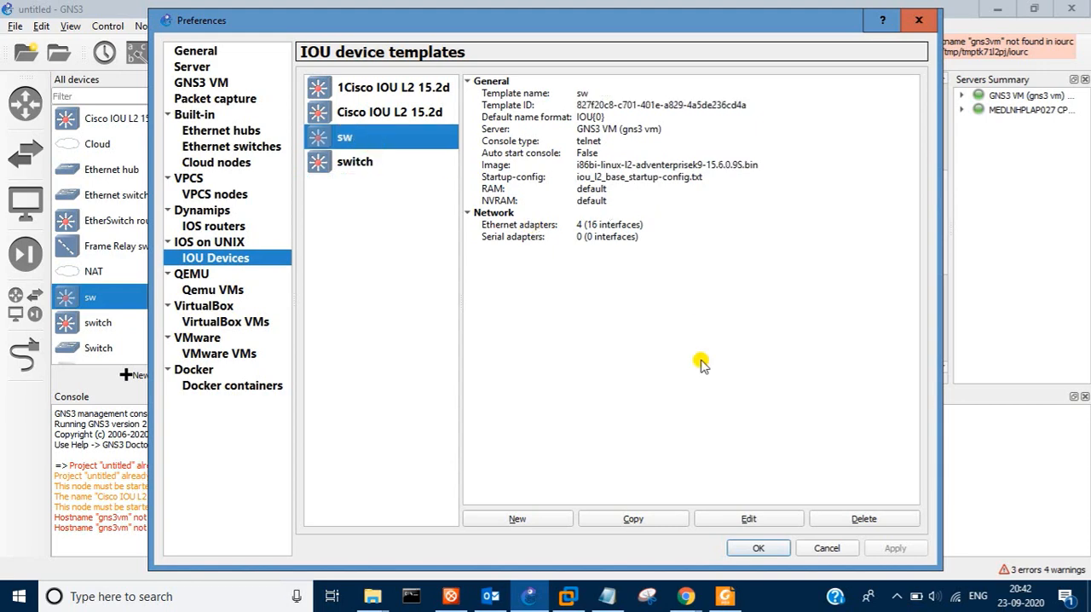
View the sw IOU template's image path, startup-config and telnet console settings
click(747, 518)
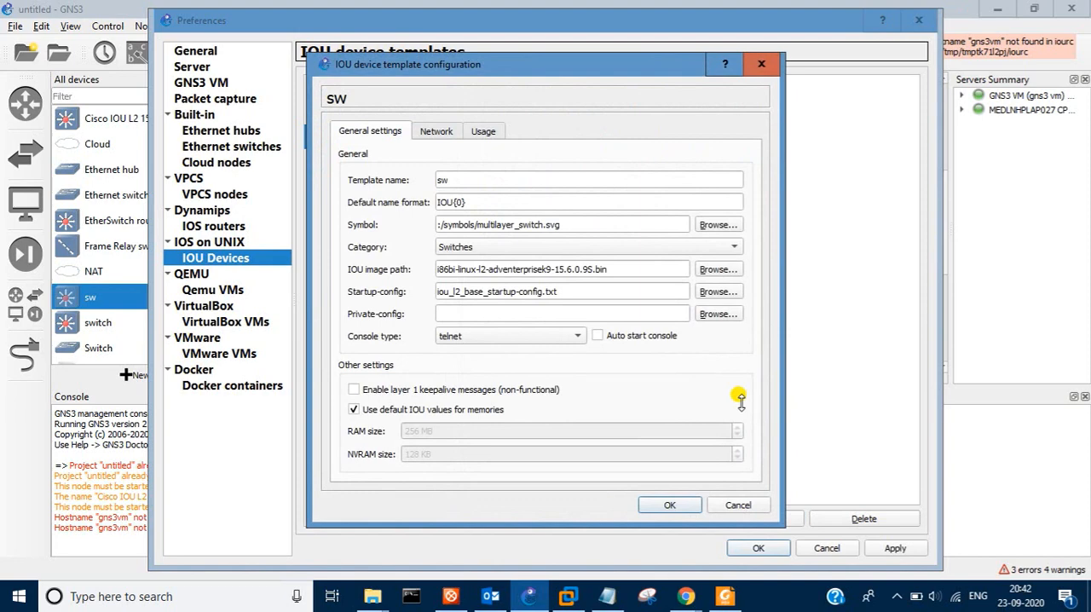
mouse_move(583, 314)
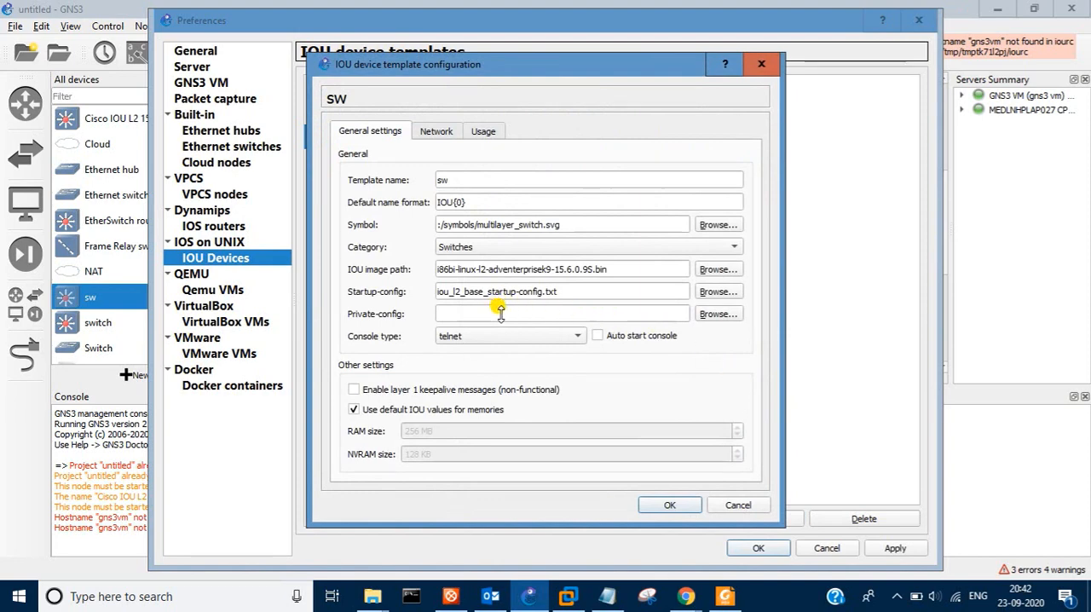
mouse_move(569, 303)
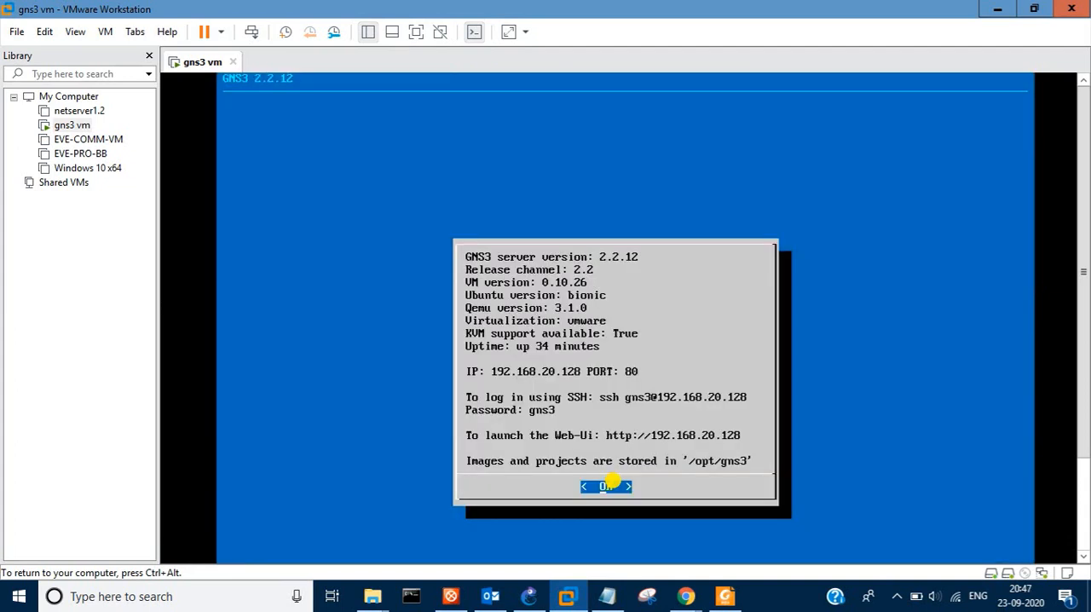
Dismiss the VM info screen and enter the Shell option of the GNS3 VM menu
click(605, 486)
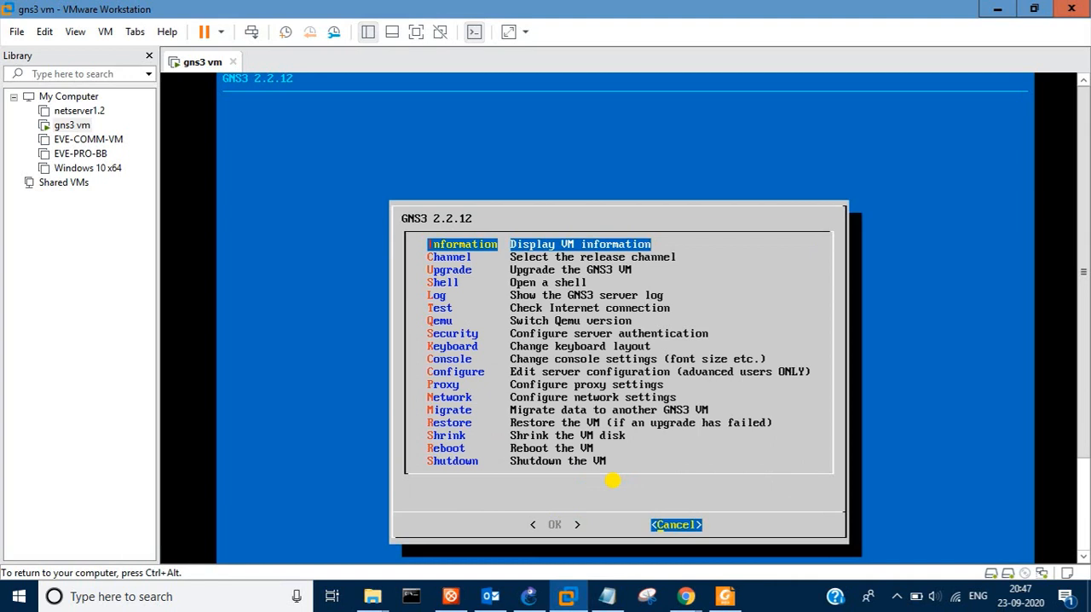
key(Down)
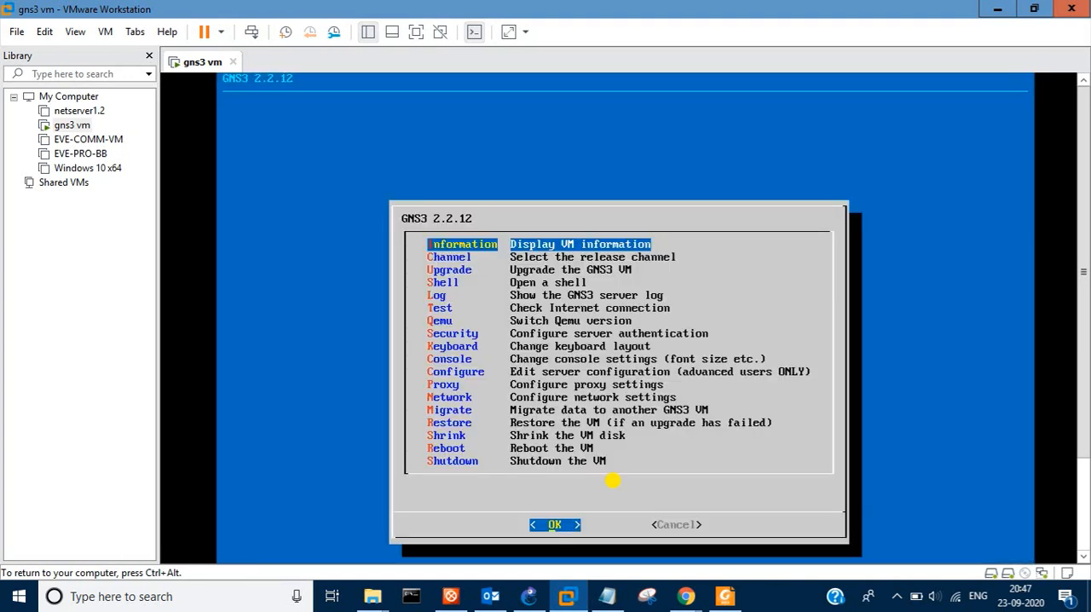
key(Down)
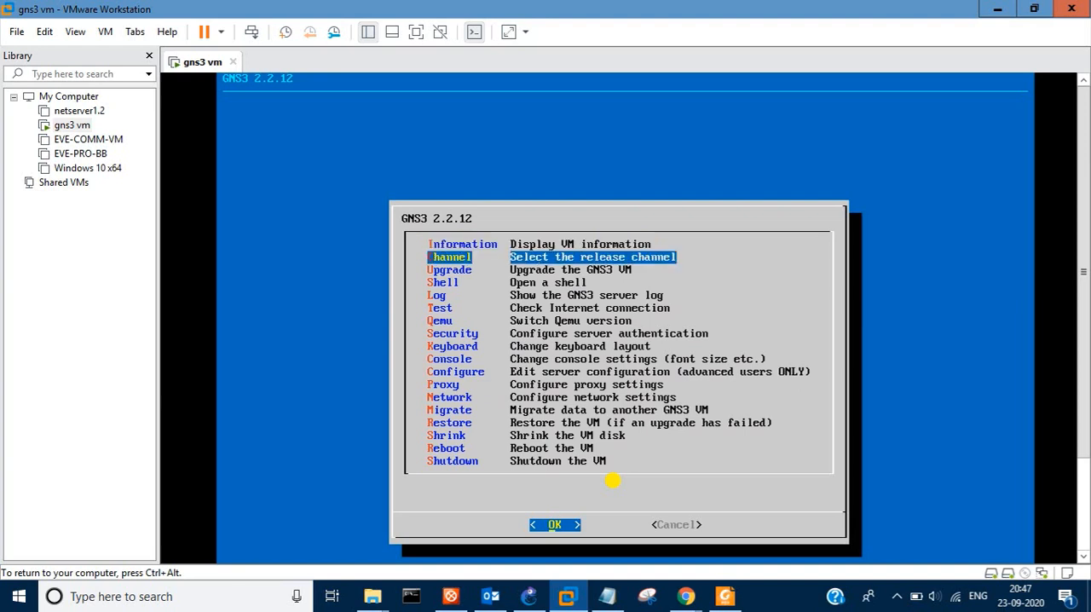
key(Down)
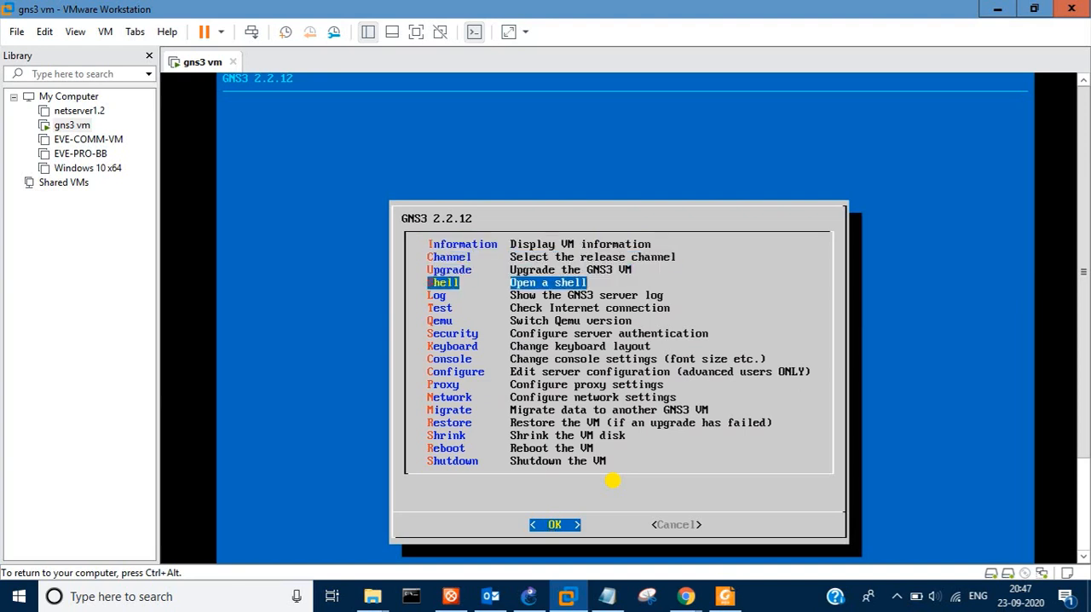
click(555, 525)
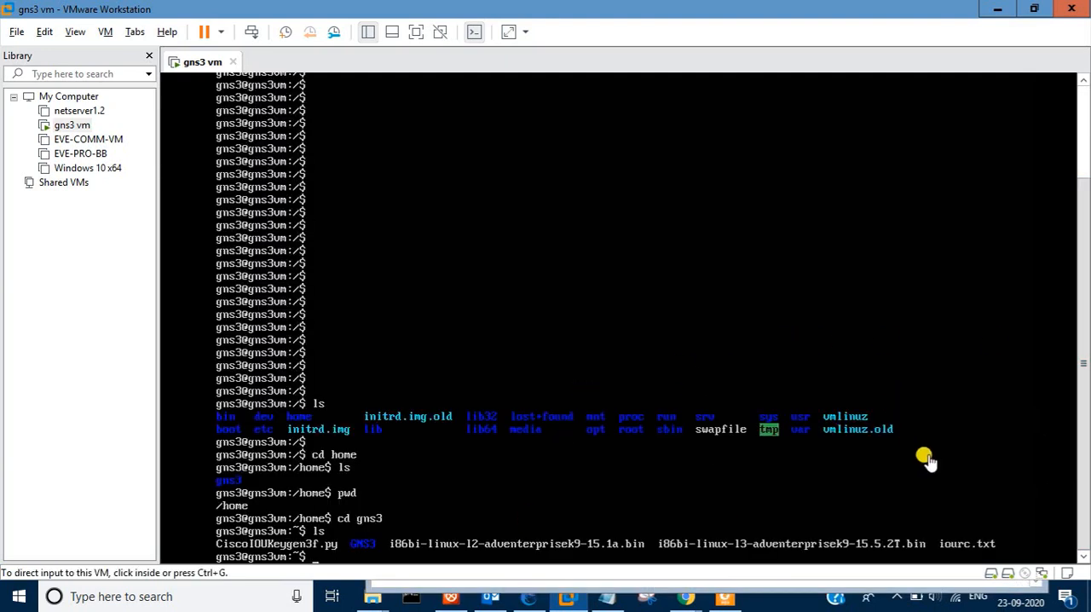
mouse_move(893, 469)
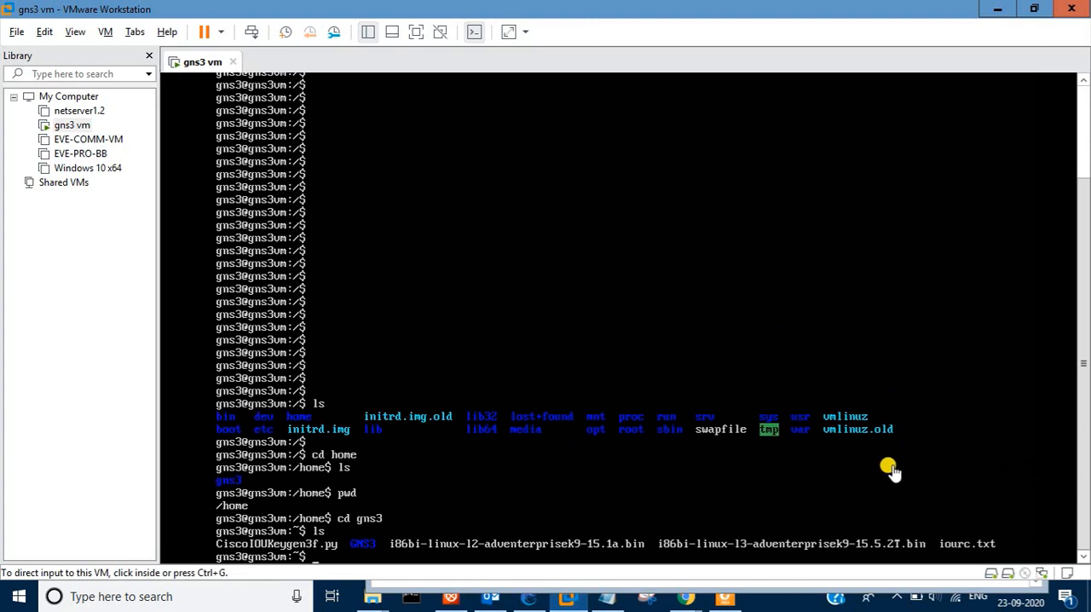
Run ls, pwd and python3 CiscoIOUKeygen3f.py in the gns3 folder to generate the IOU license key
click(890, 467)
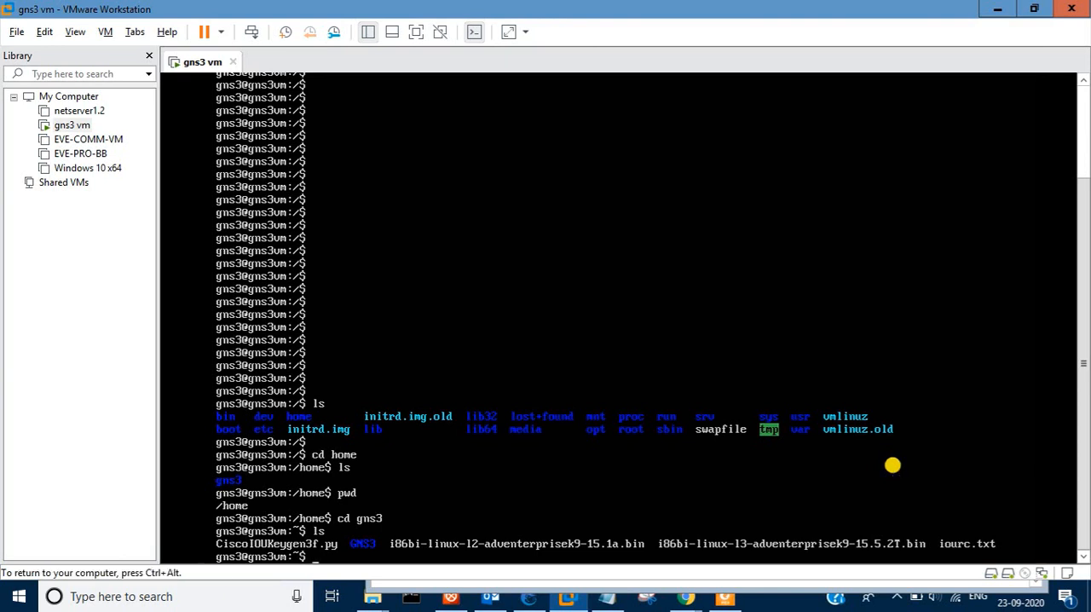
text(ls)
text(cd ..)
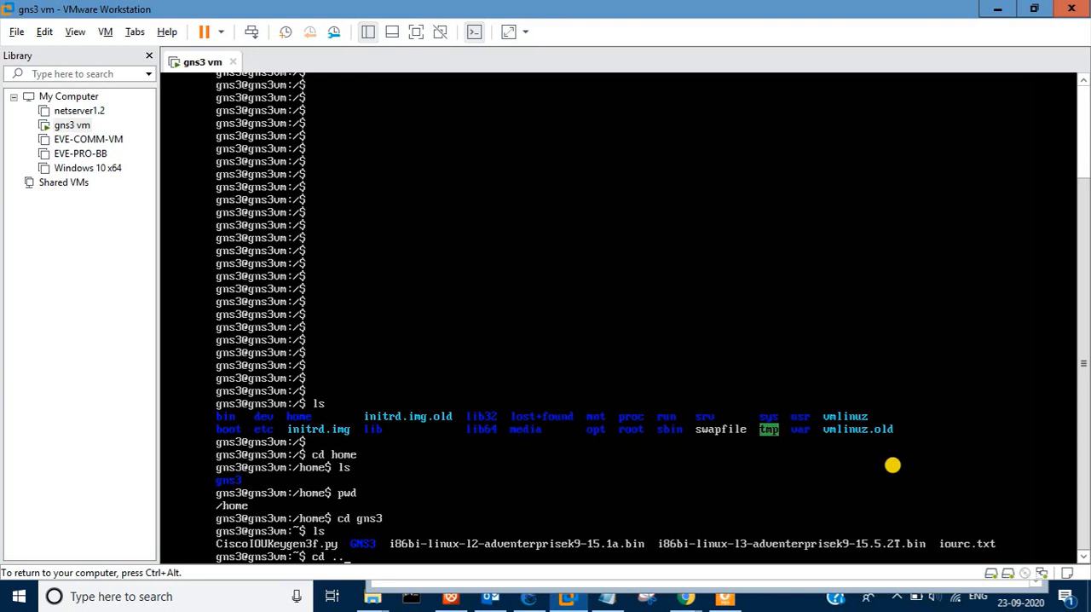
text(pwd)
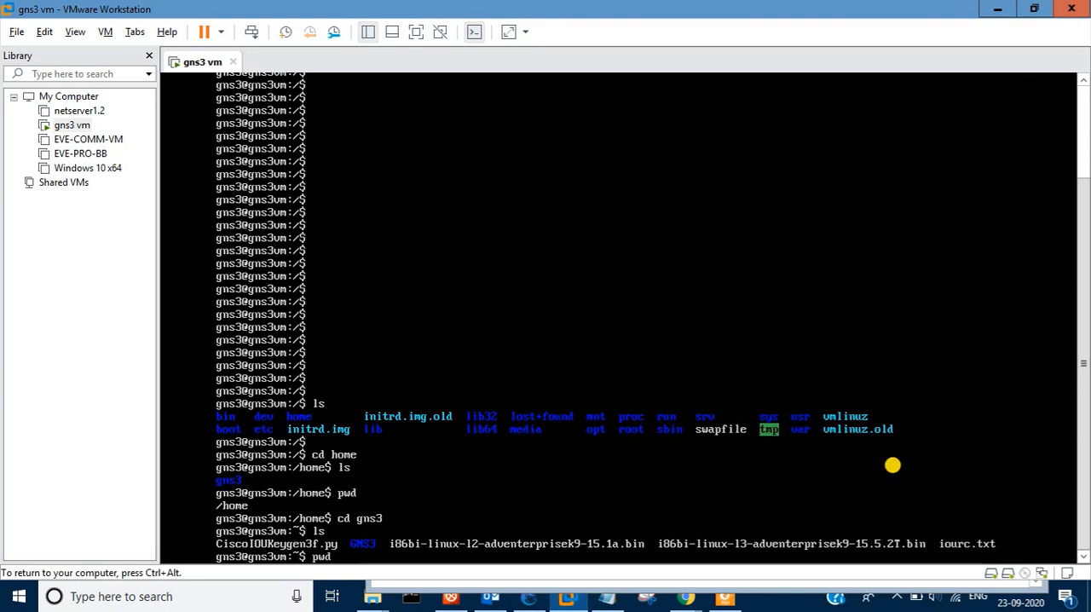
text(python3 CiscoIOUKeygen3f.py)
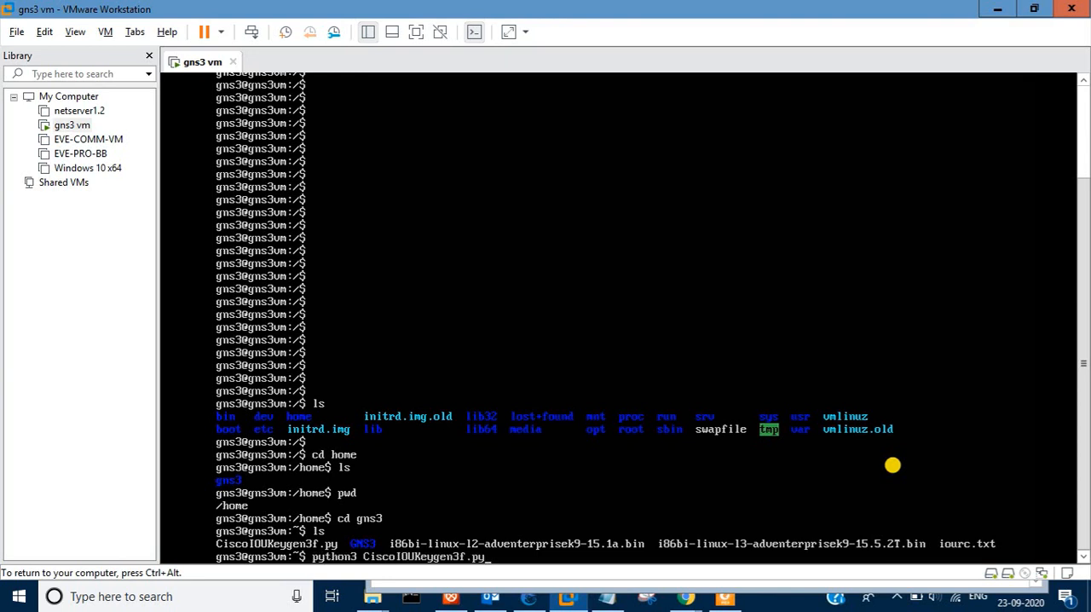
key(Return)
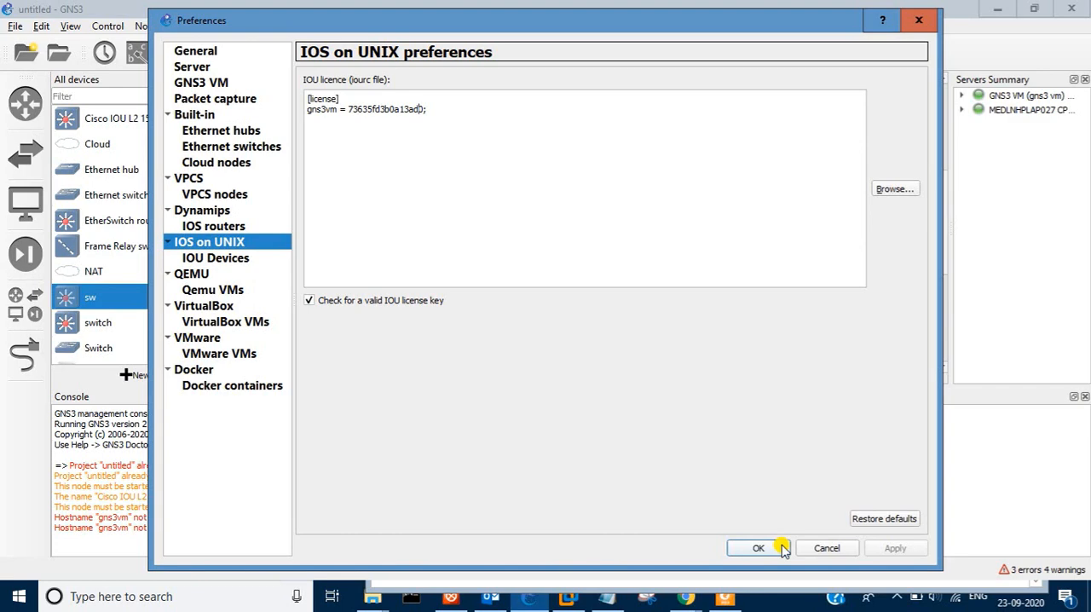
Apply the IOU license containing the gns3vm hostname entry and close Preferences
click(756, 549)
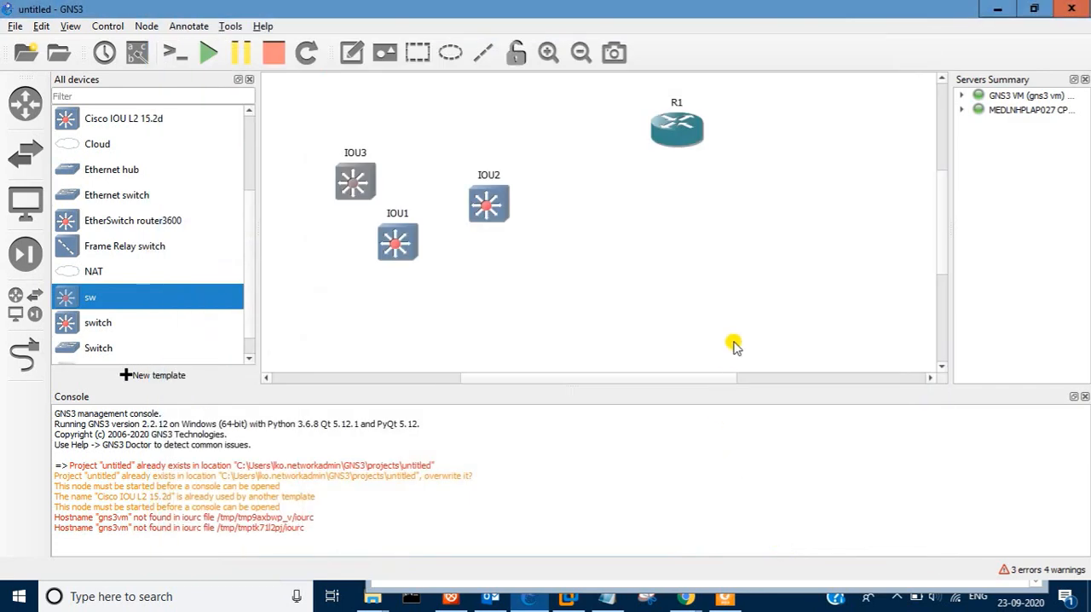
mouse_move(364, 113)
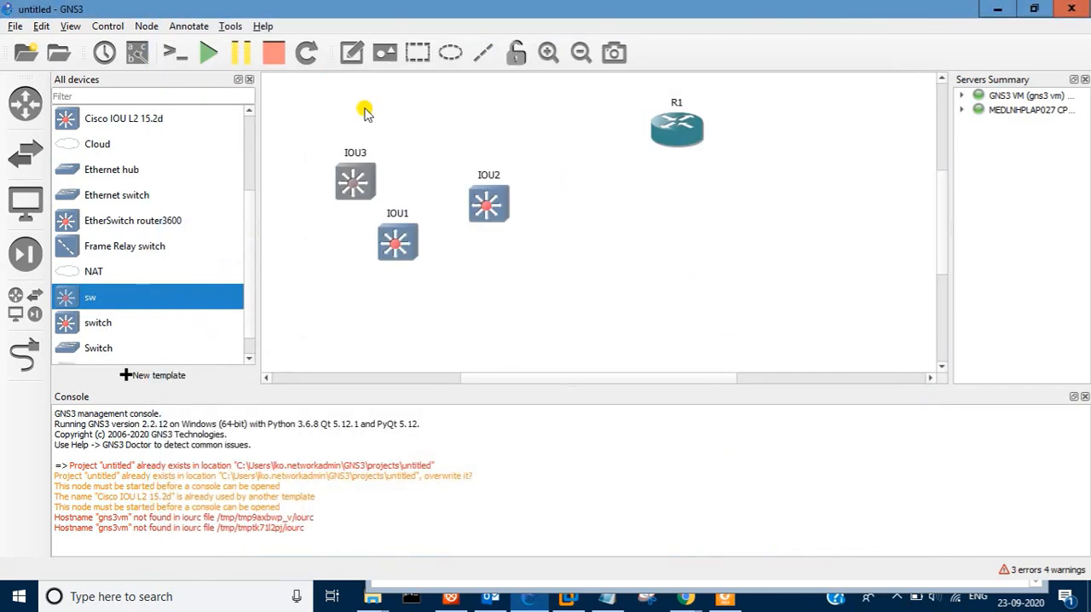
Reload all devices so the IOU switches reboot with the new license
click(307, 53)
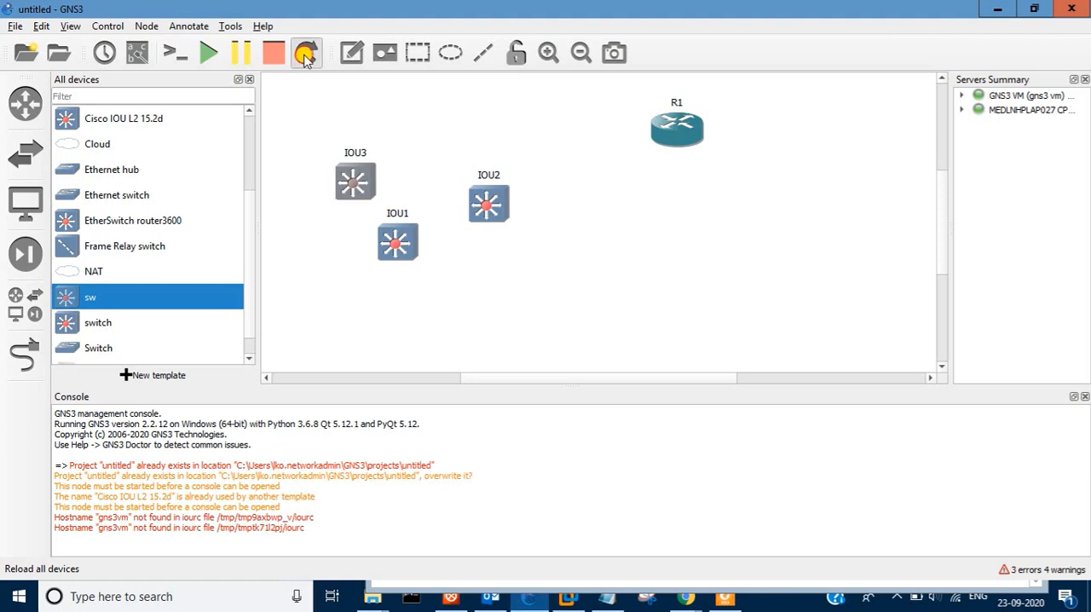
click(305, 51)
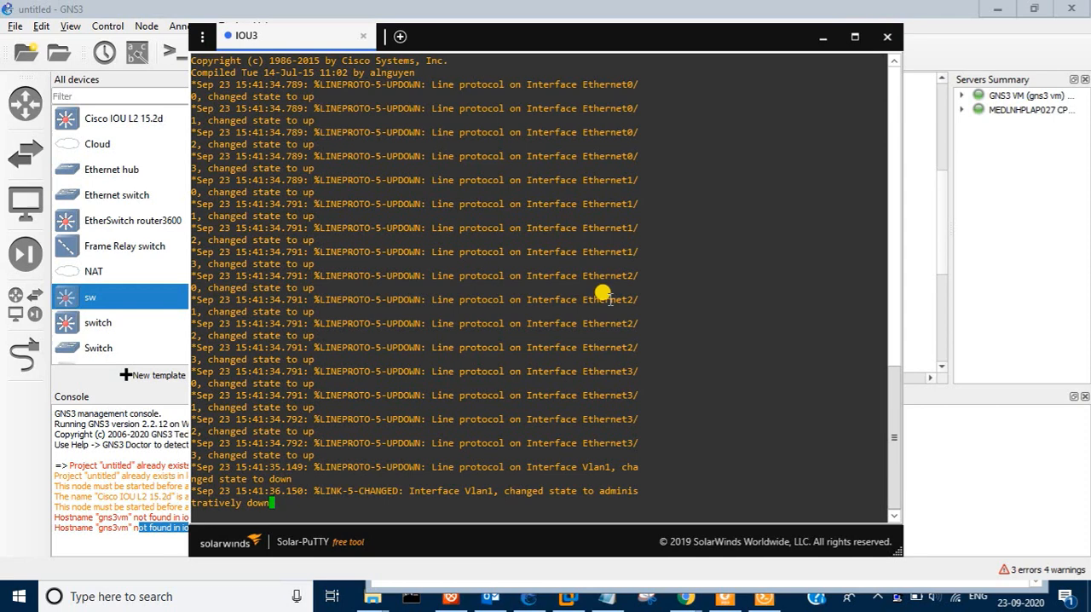
Confirm IOU3's show version reports the IOS 15.6 L2 image, then return to the GNS3 topology
key(enter)
text(show  version)
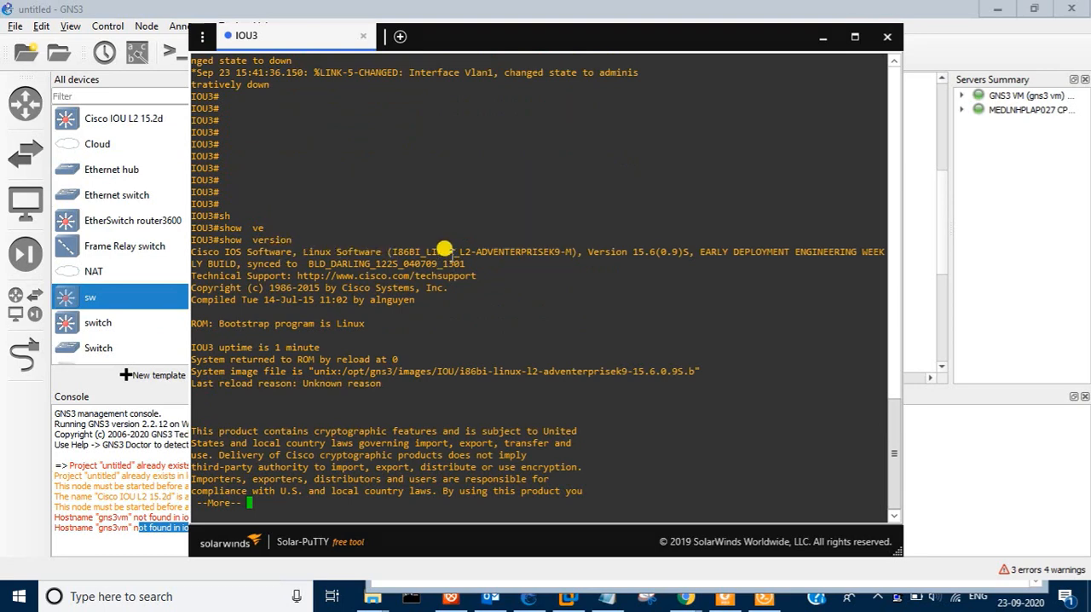
drag(441, 250, 554, 251)
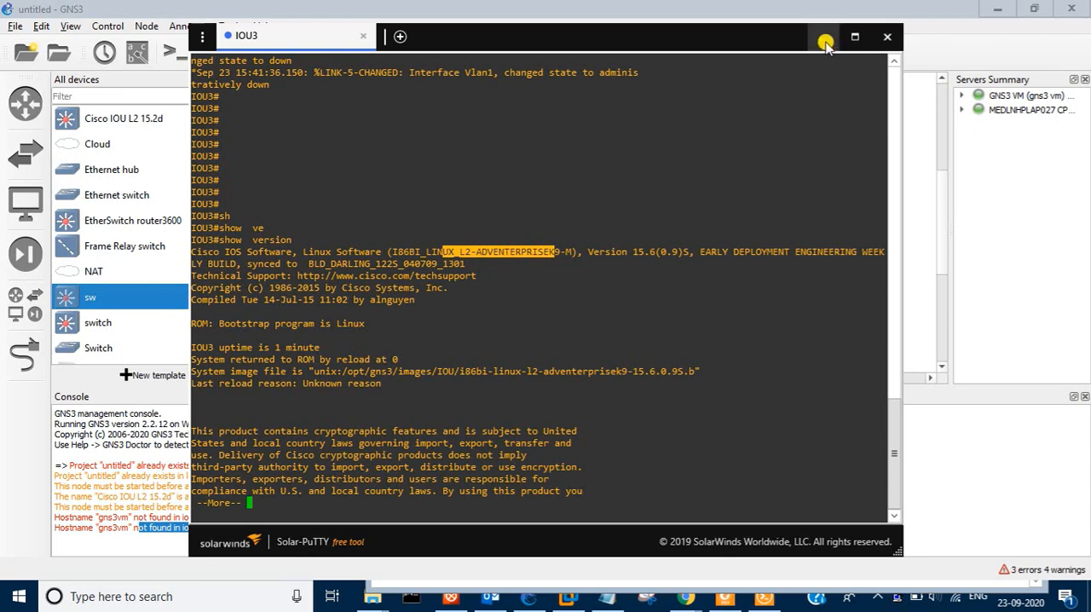
click(886, 38)
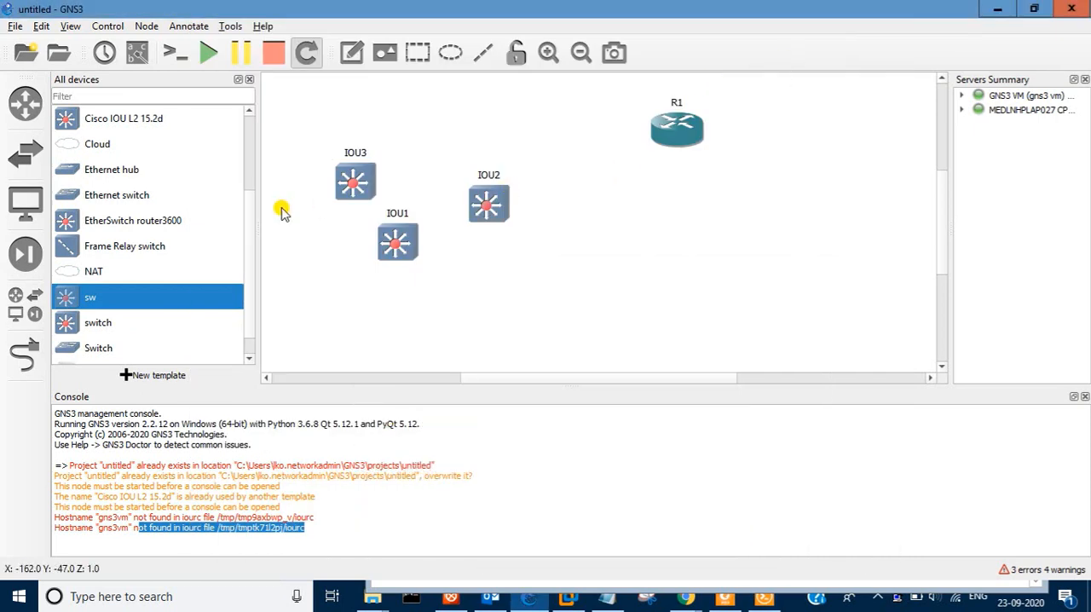
mouse_move(232, 356)
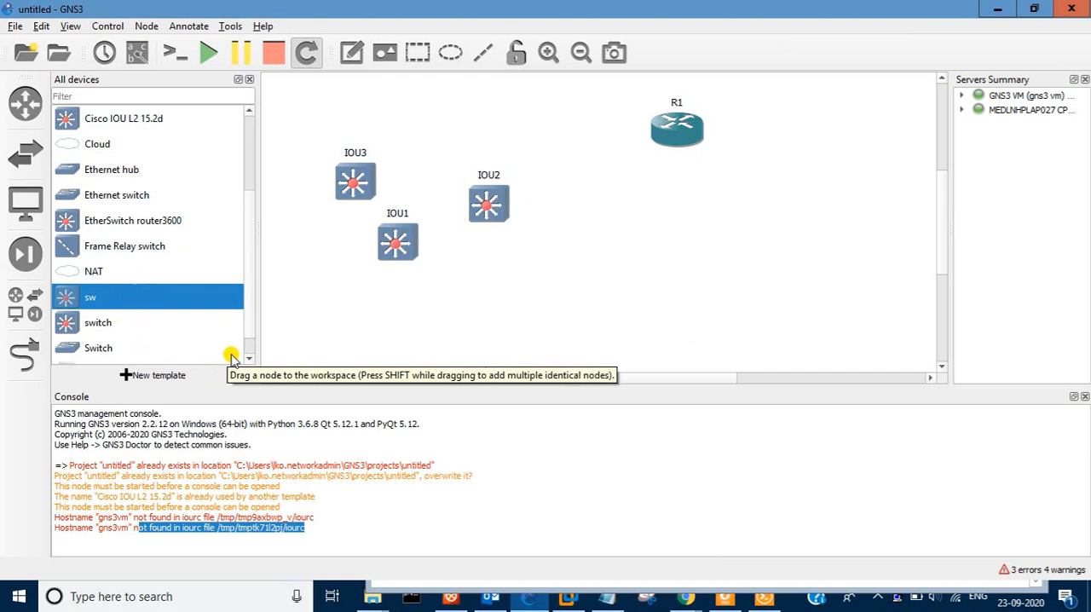
mouse_move(629, 397)
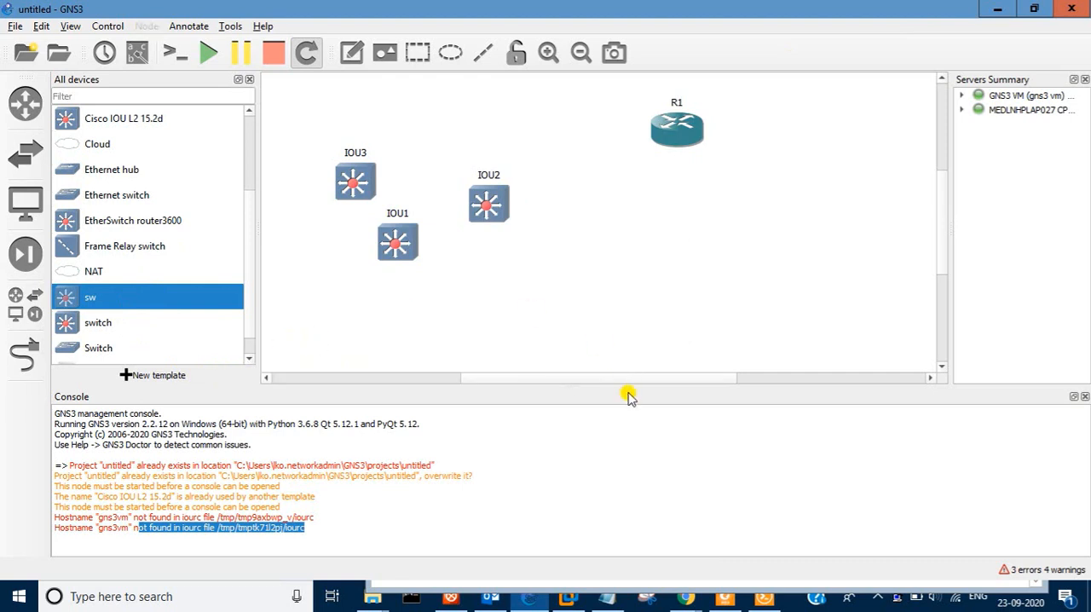
mouse_move(511, 368)
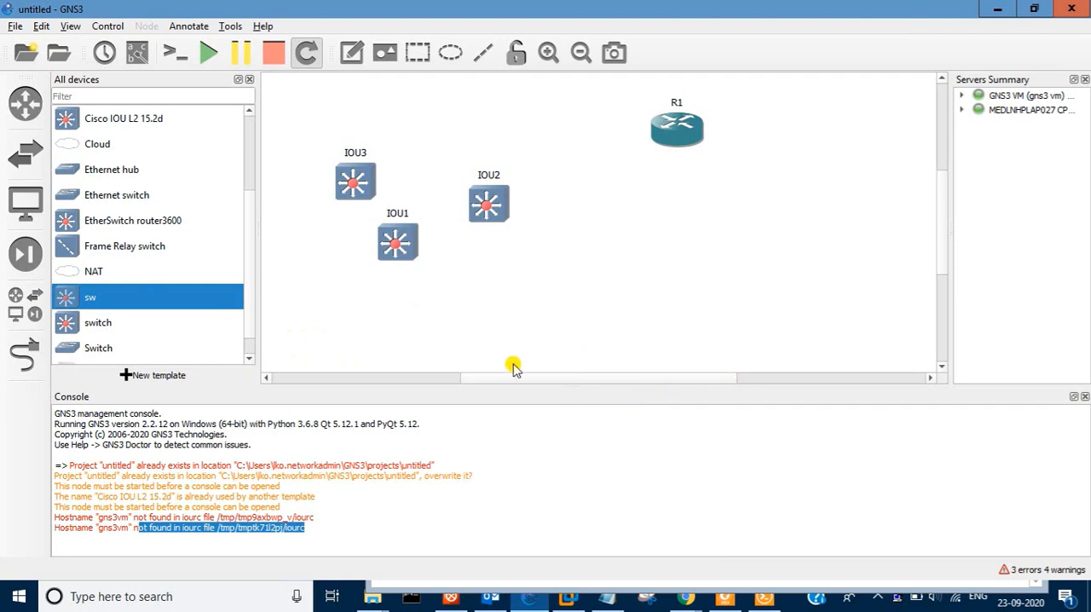
Create a new template by importing the cisco-iou-l3 appliance file from Downloads
click(153, 375)
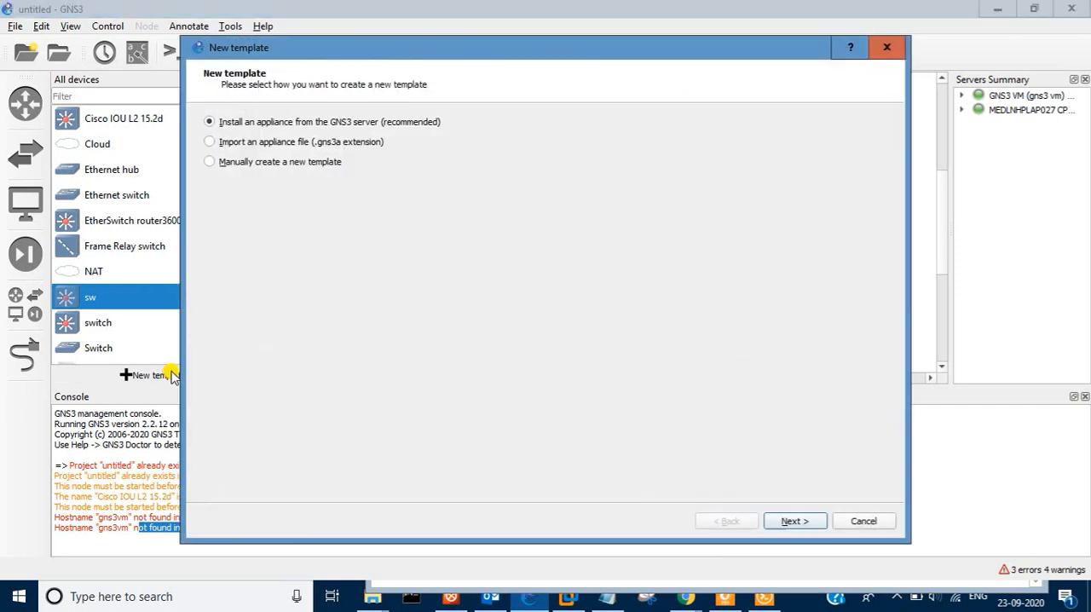
mouse_move(317, 150)
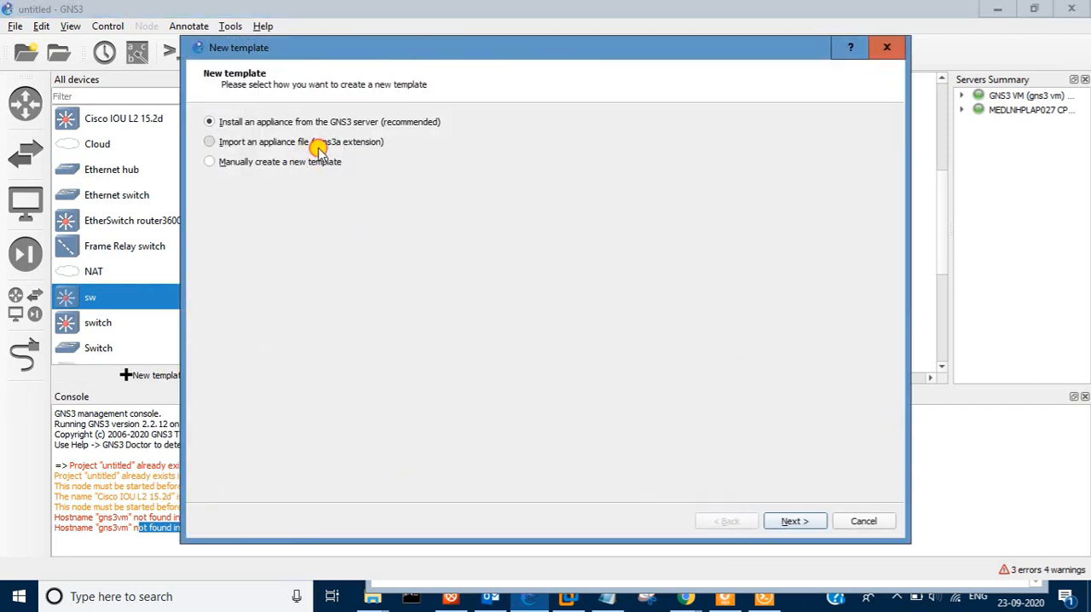
click(208, 142)
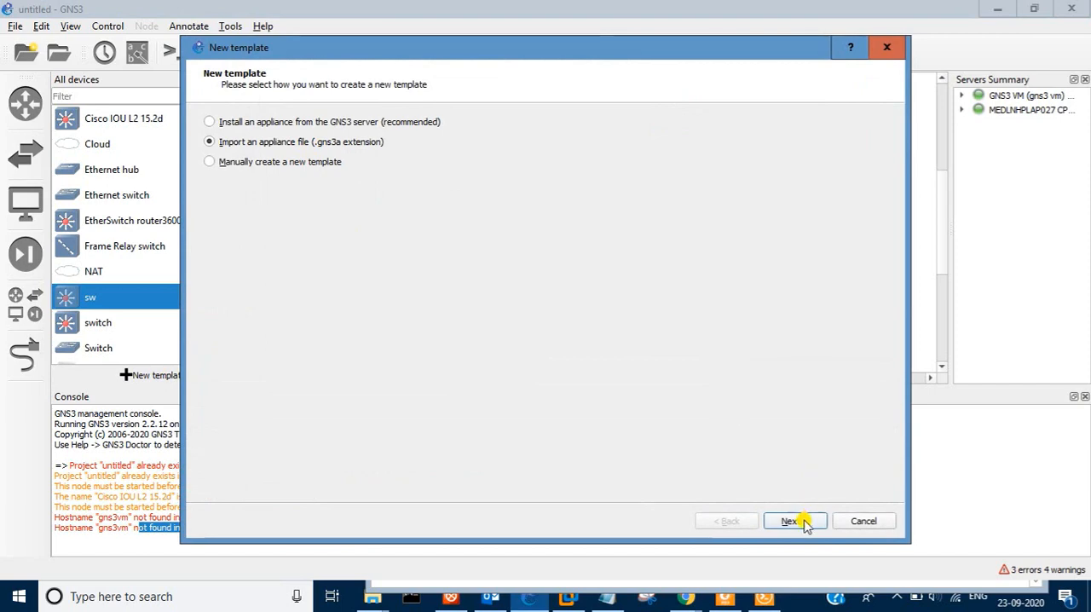
click(787, 522)
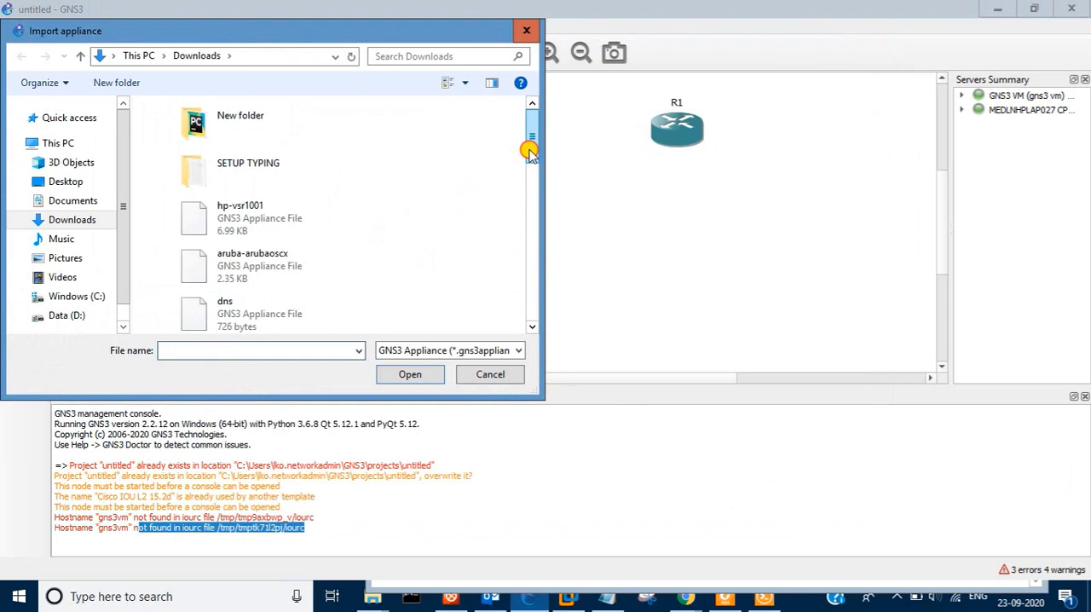
drag(531, 154, 532, 264)
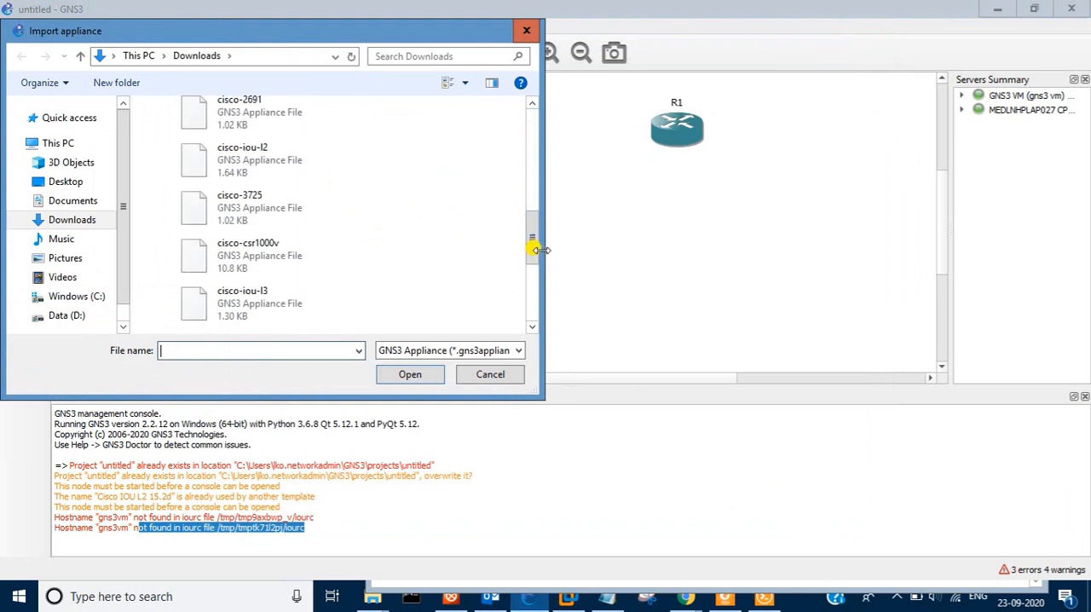
click(256, 303)
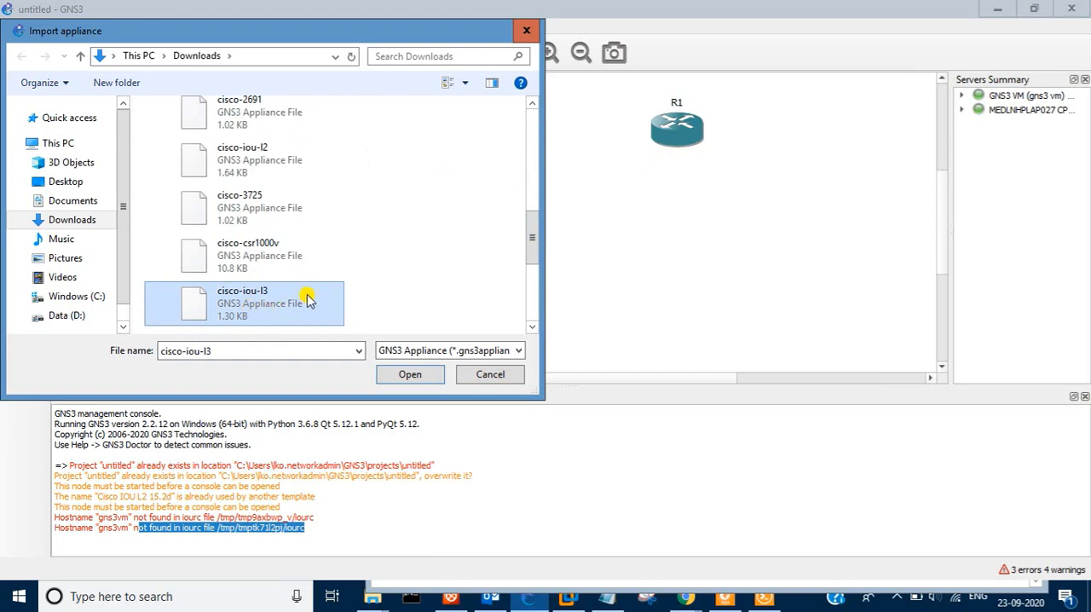
click(409, 375)
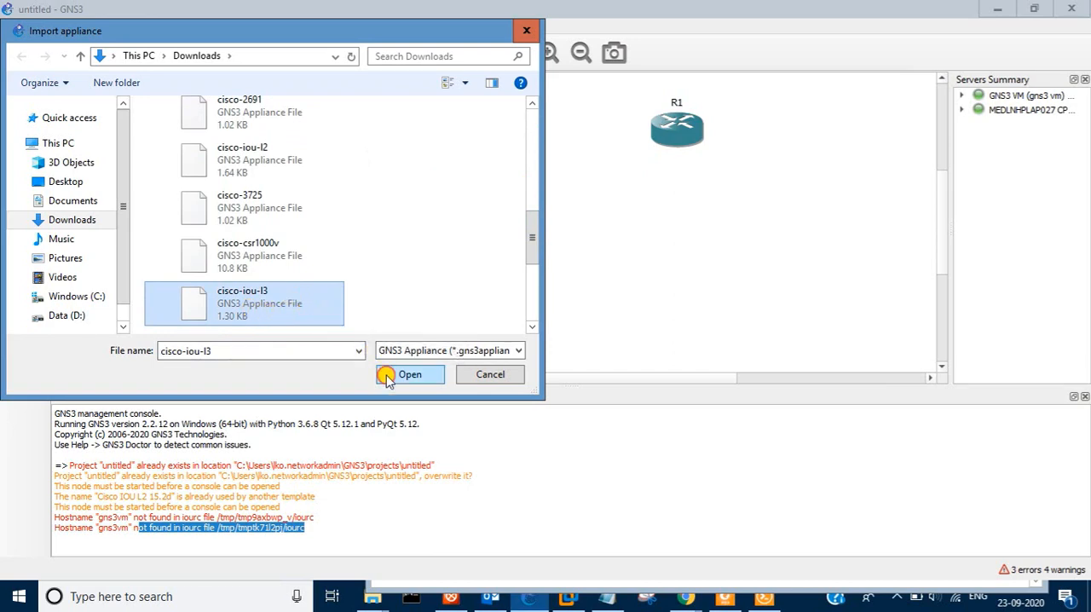
click(409, 375)
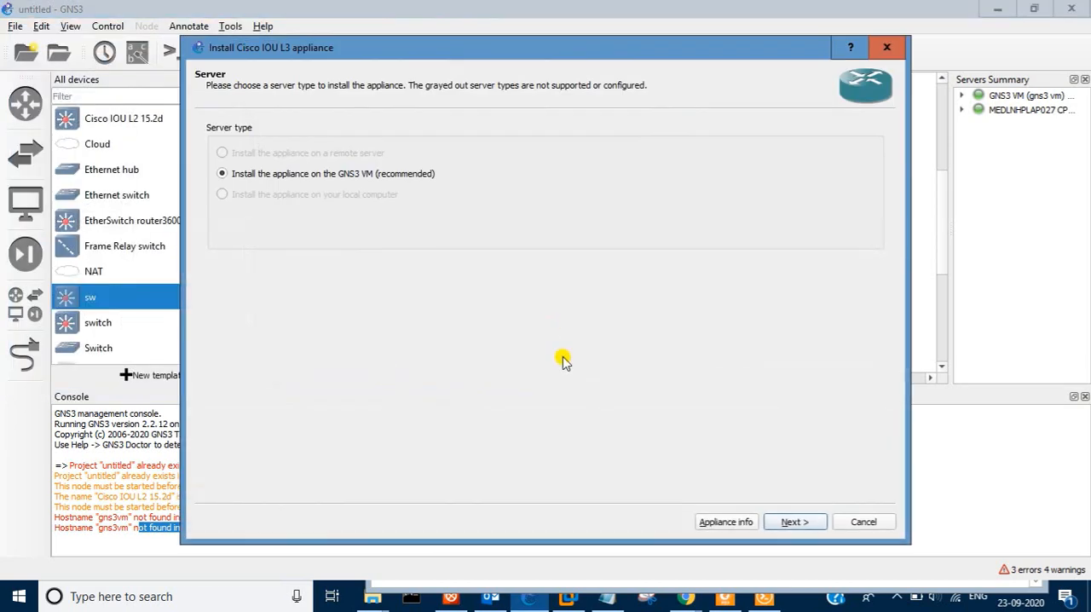
mouse_move(332, 186)
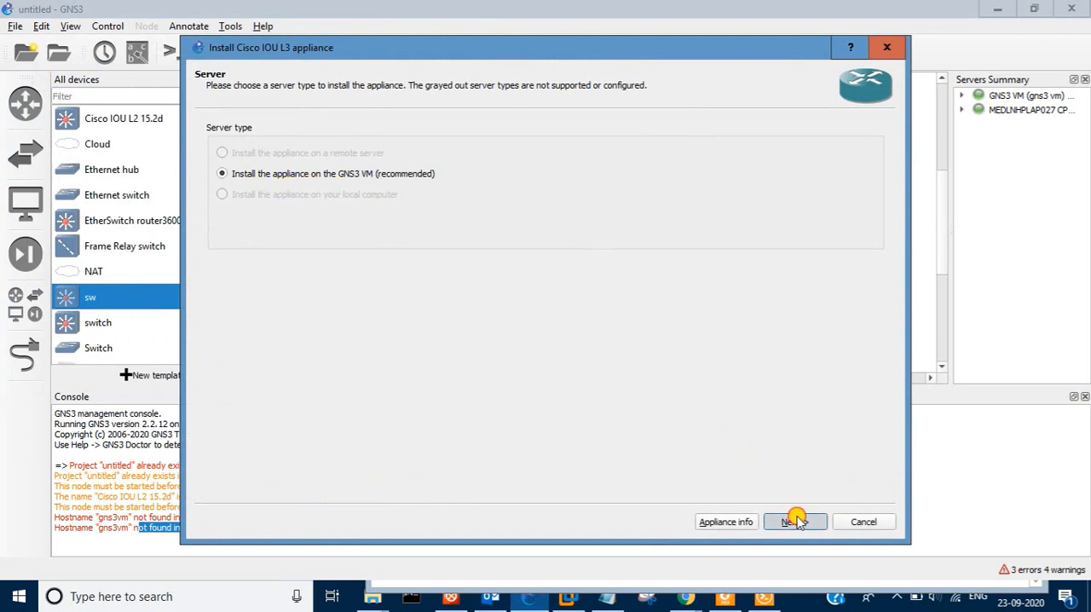
Install Cisco IOU L3 version 155-2T on the GNS3 VM, creating the Cisco IOU L3 155-2T template
click(794, 522)
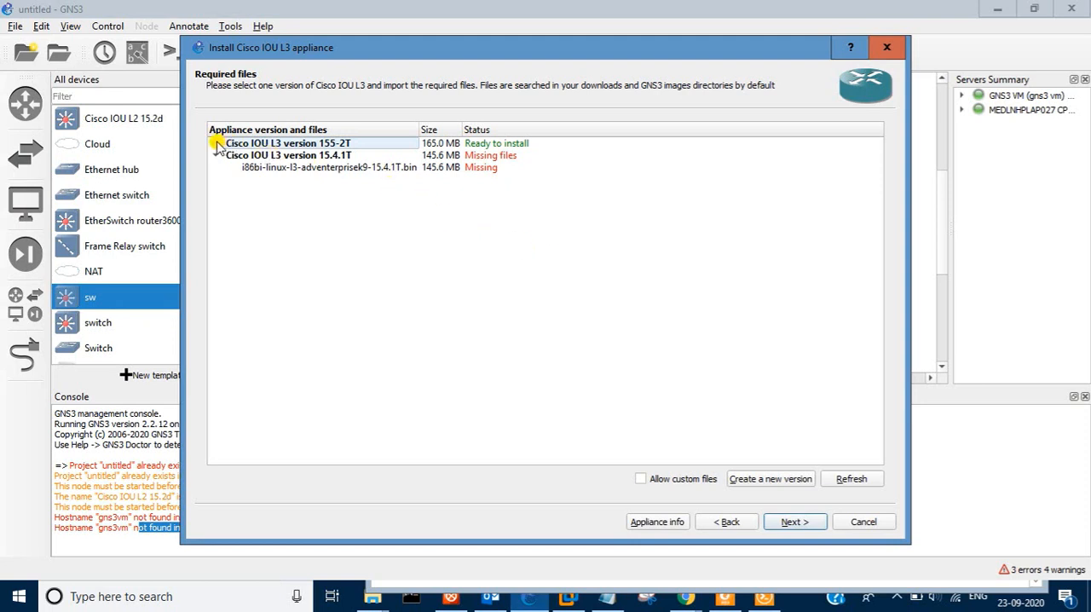
click(215, 143)
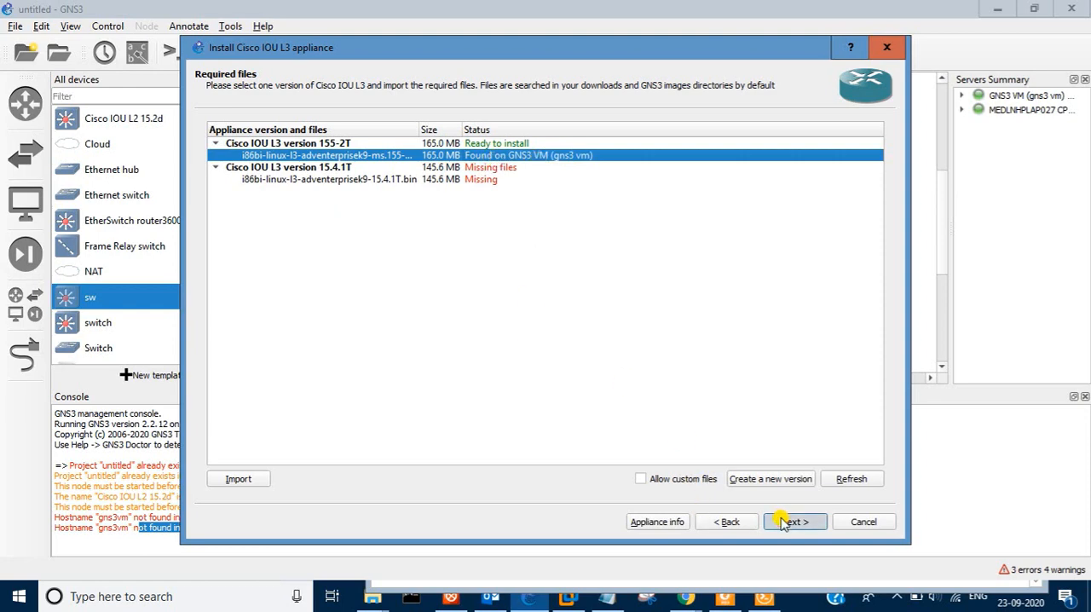
click(792, 522)
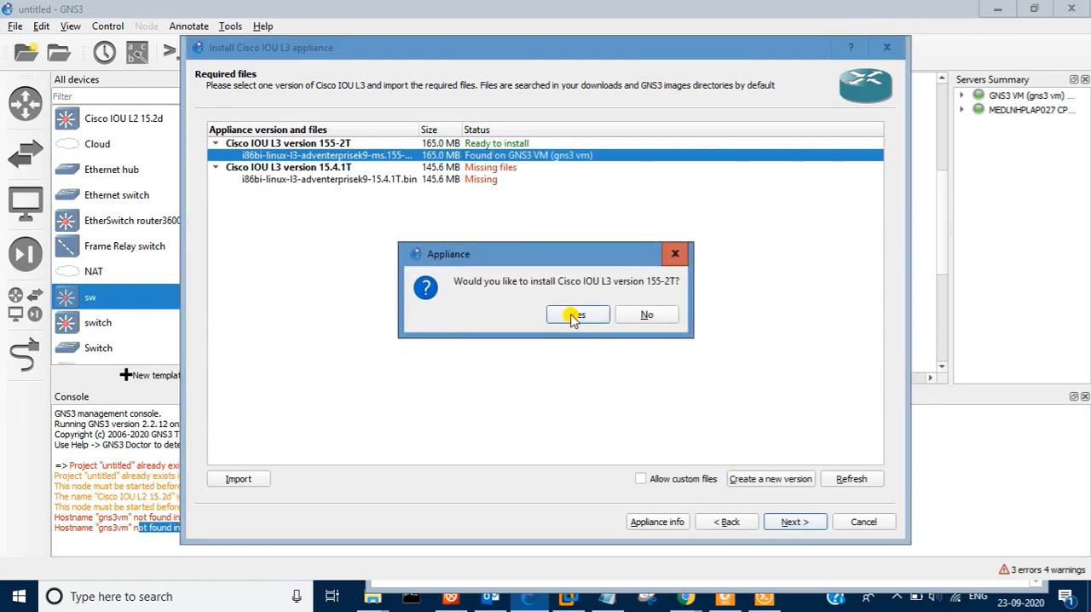
click(576, 313)
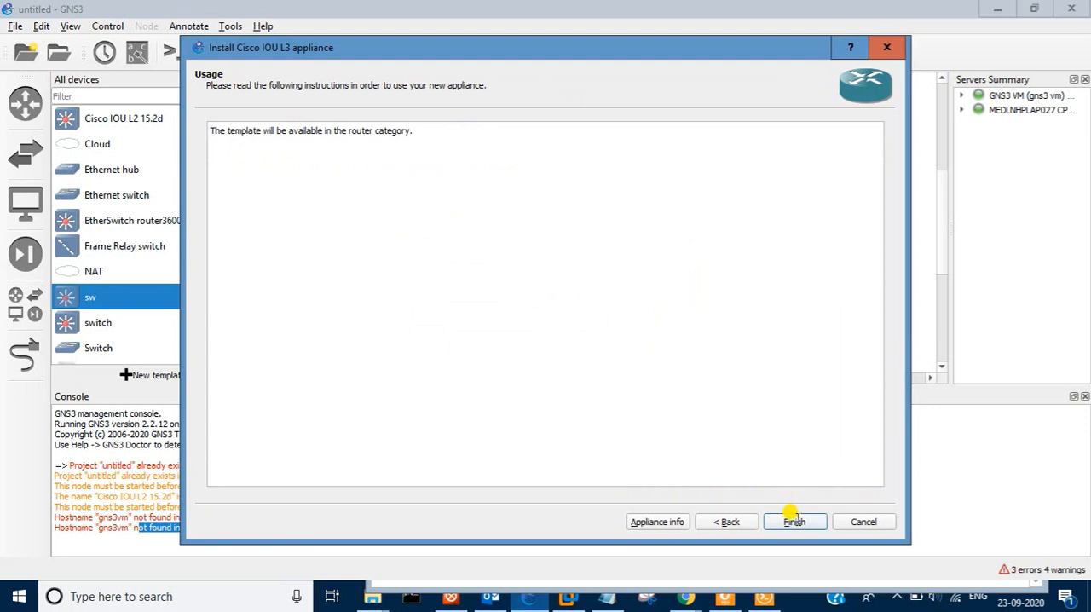
click(794, 521)
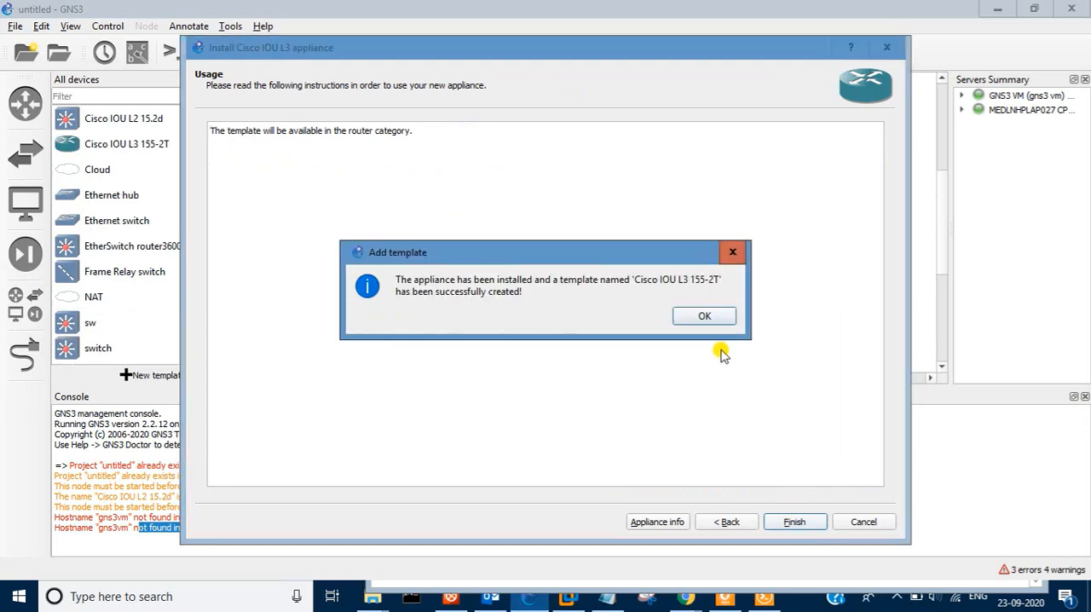
click(704, 315)
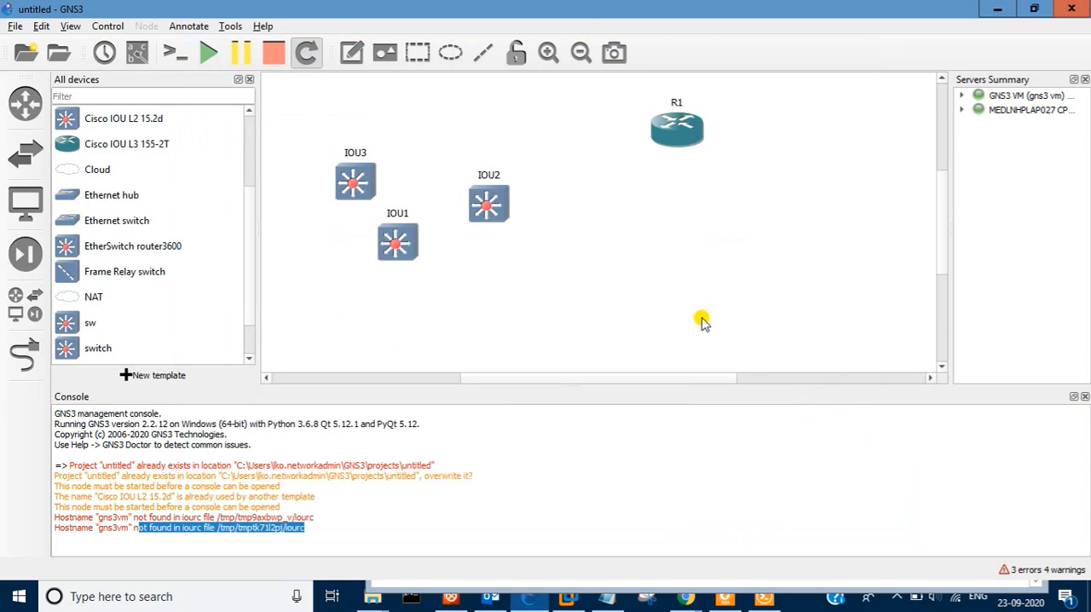
mouse_move(201, 157)
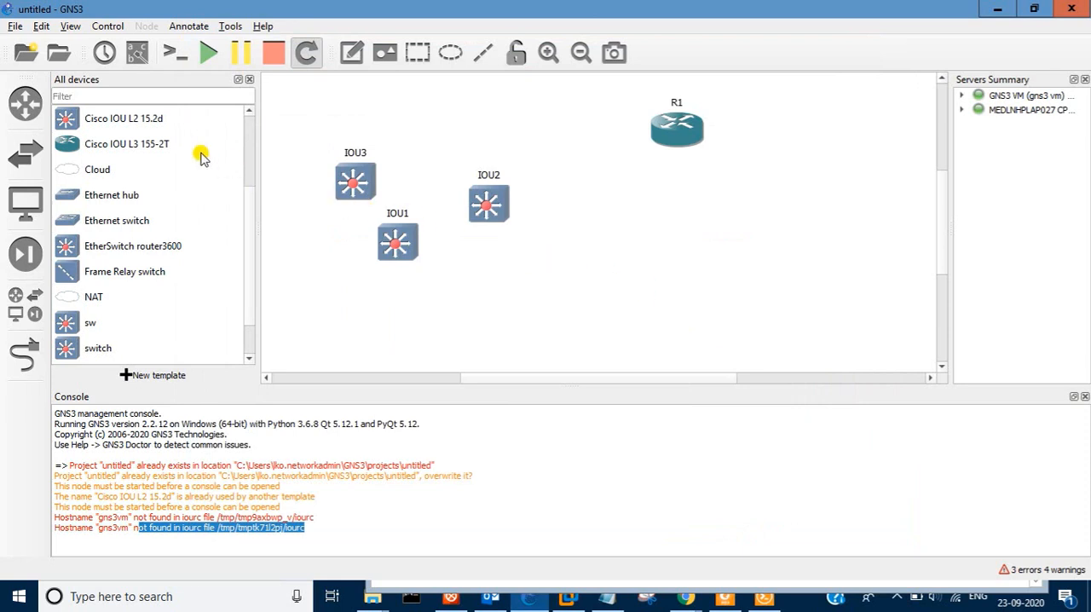
Add router IOU4 from the Cisco IOU L3 155-2T template and bring up its node actions
click(128, 143)
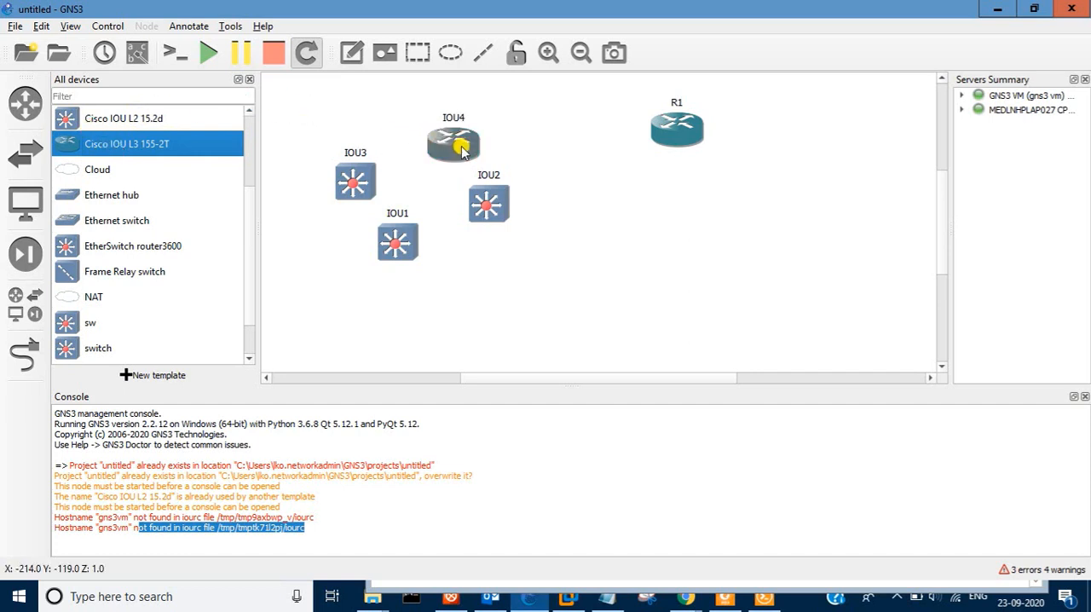
right_click(454, 143)
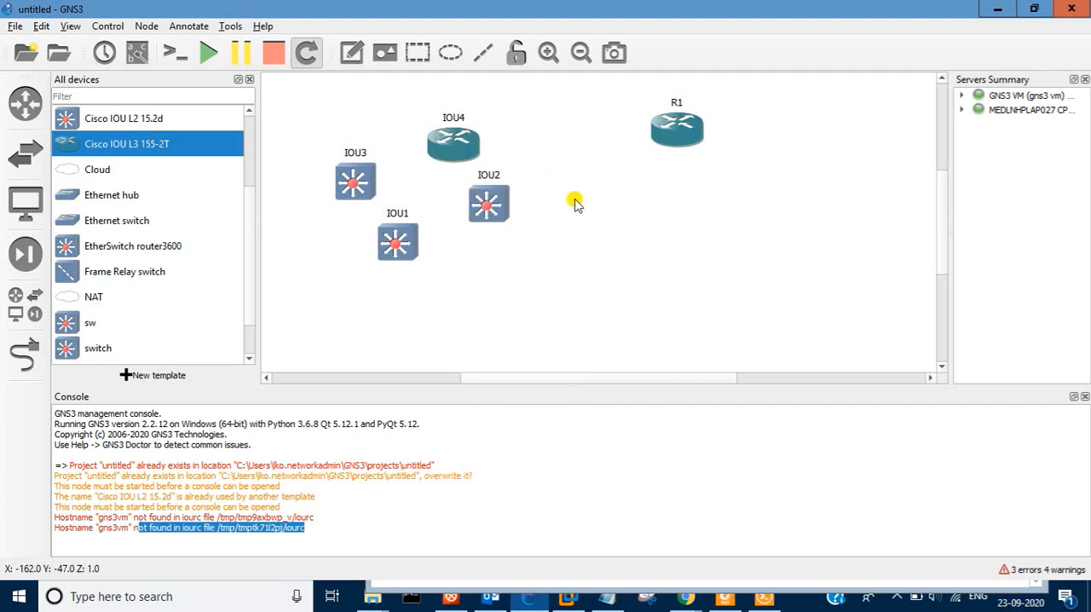
mouse_move(587, 225)
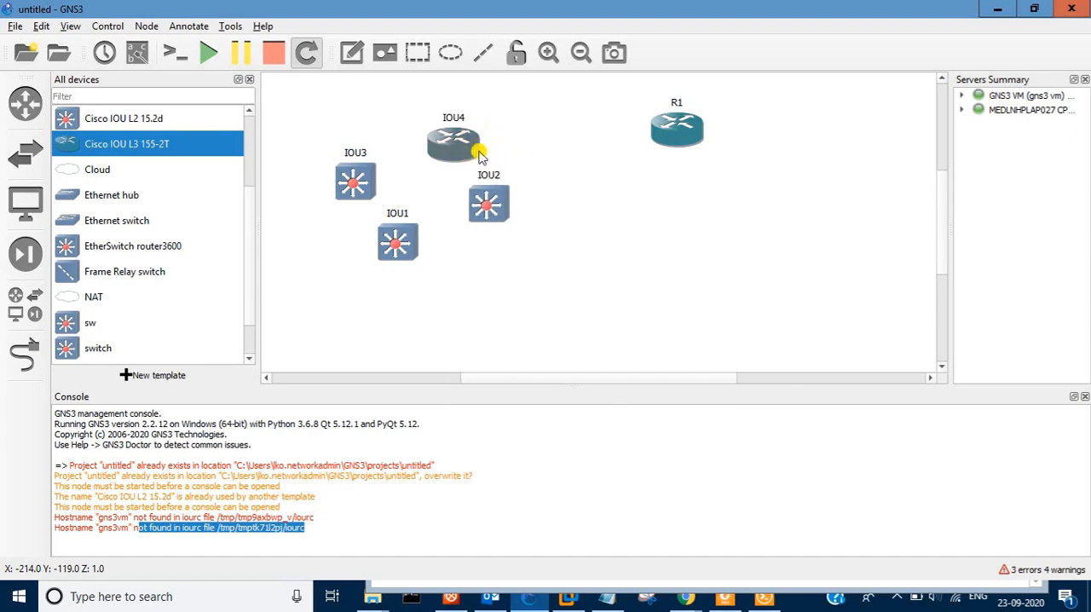
mouse_move(453, 145)
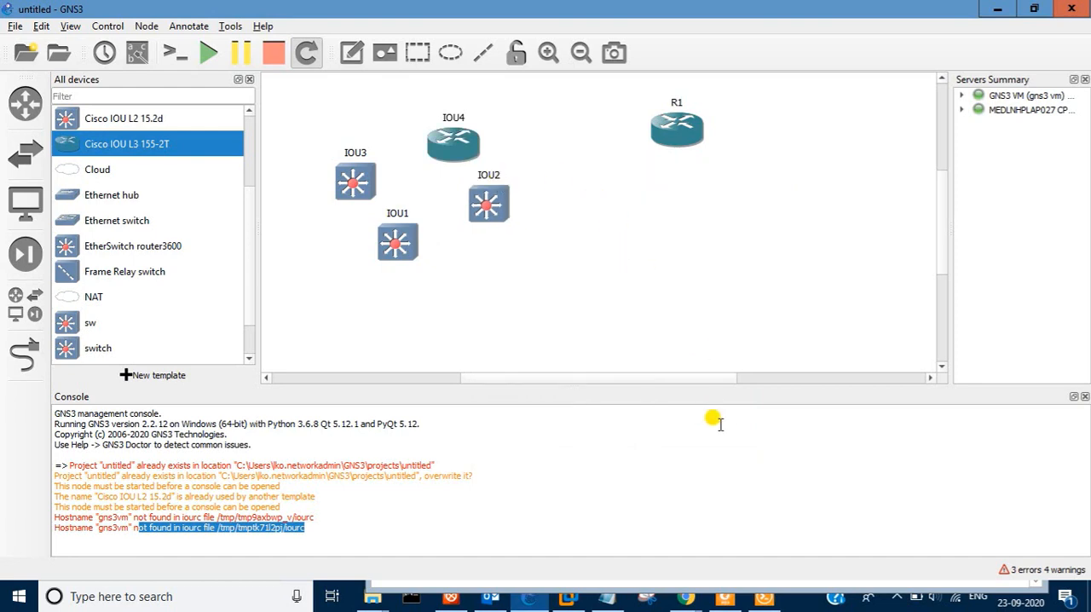
mouse_move(723, 514)
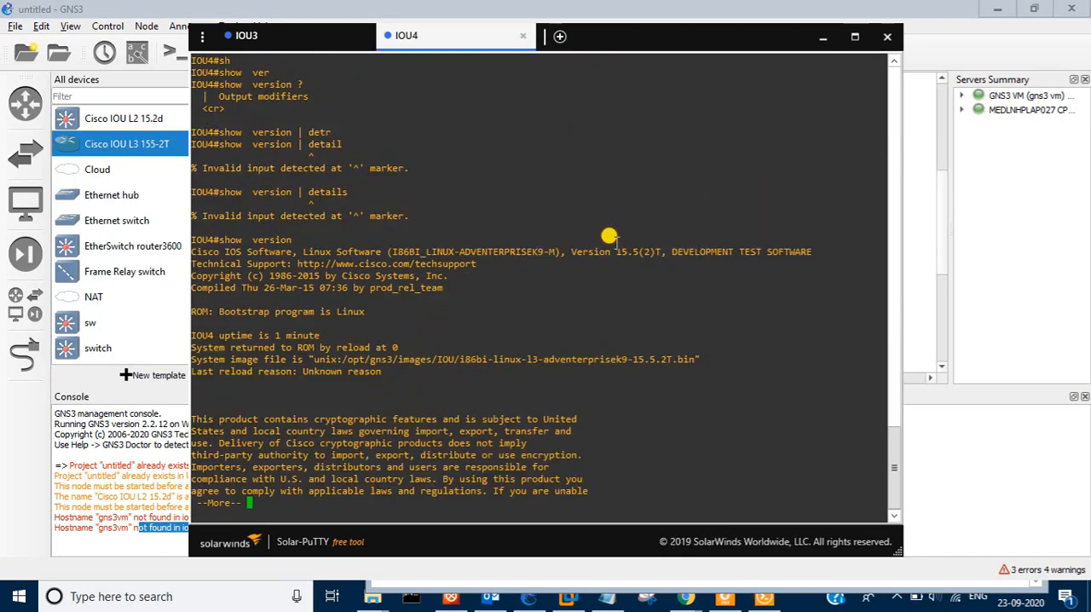
mouse_move(521, 350)
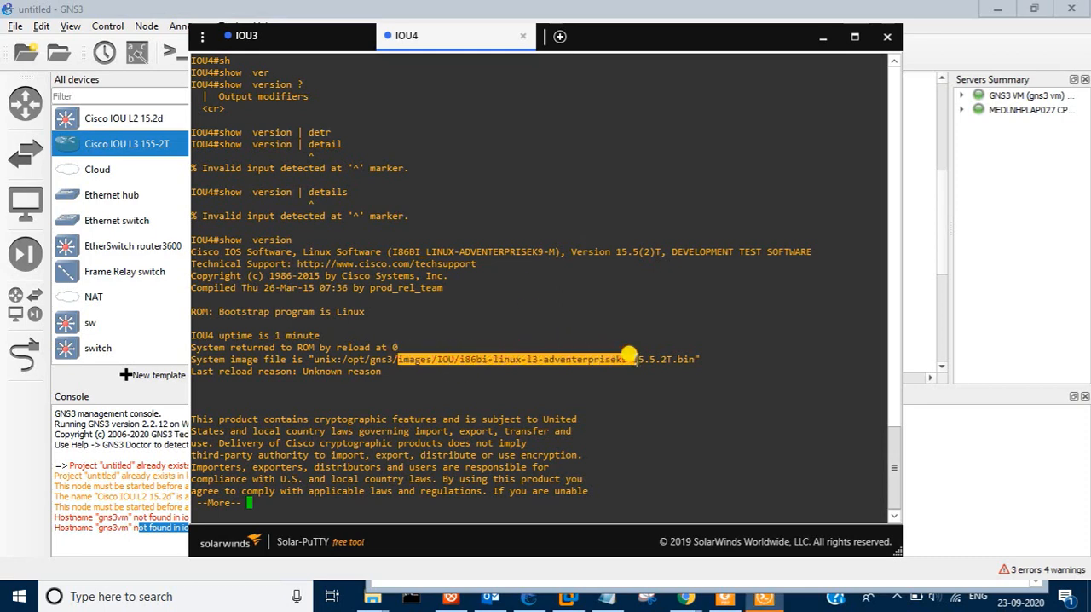
mouse_move(545, 61)
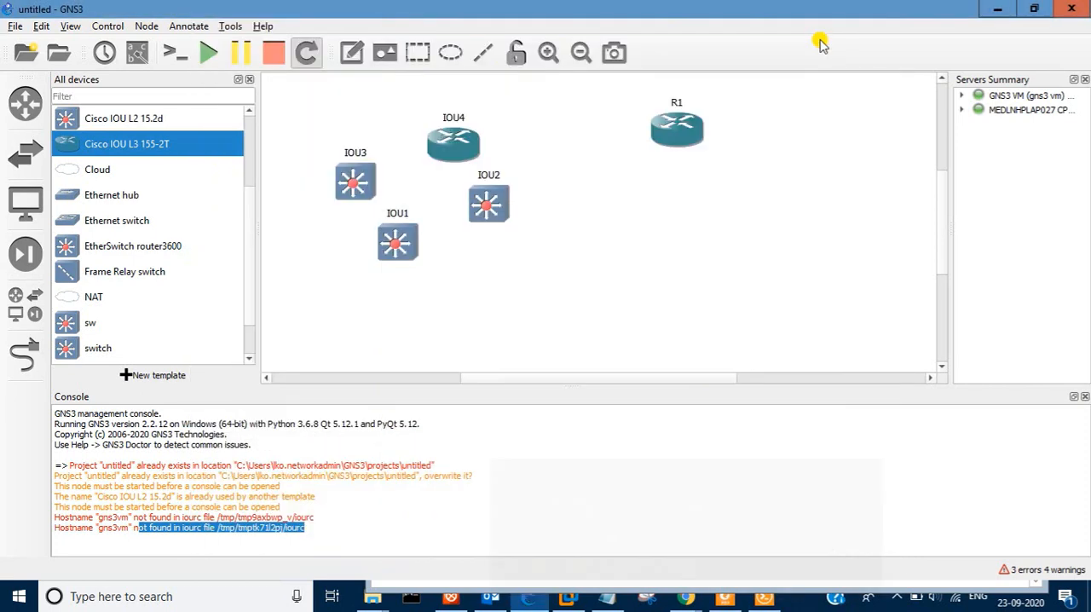
mouse_move(376, 366)
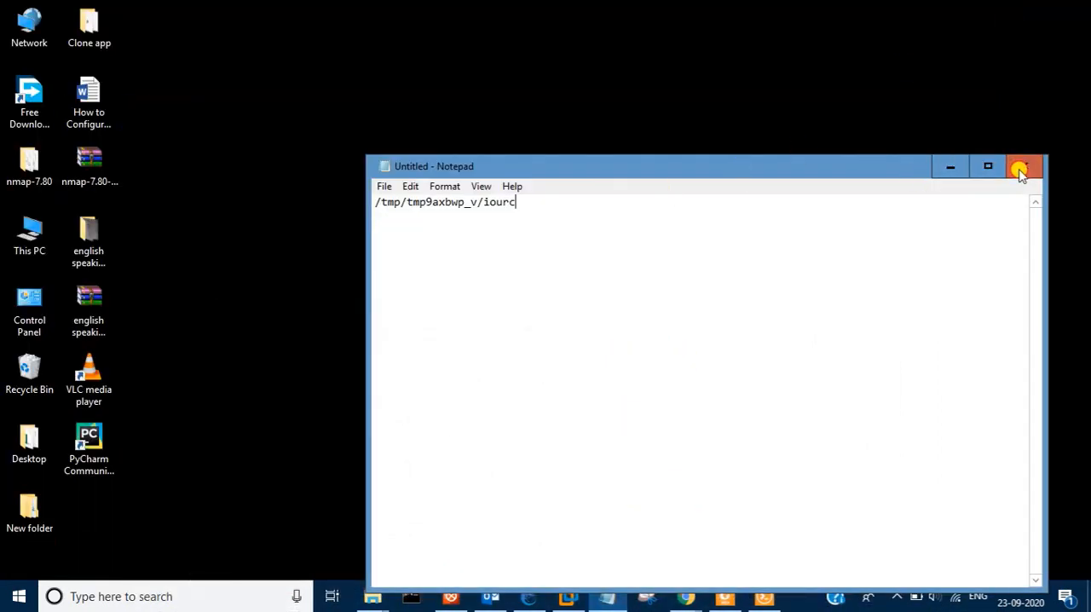
Close the Notepad note holding the temporary iourc path, leaving the Windows desktop
click(1022, 167)
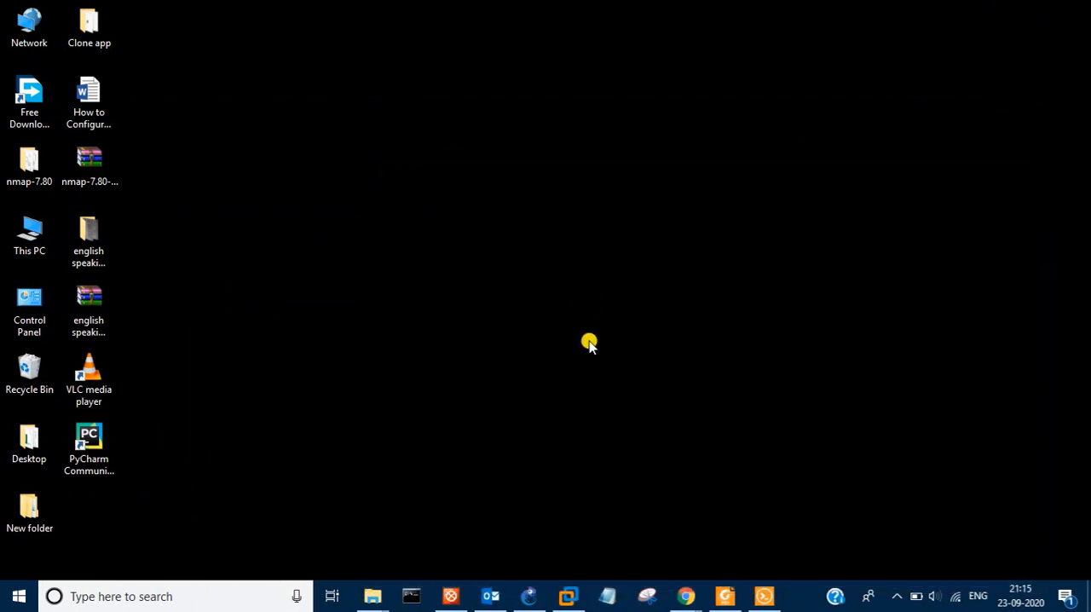
mouse_move(572, 597)
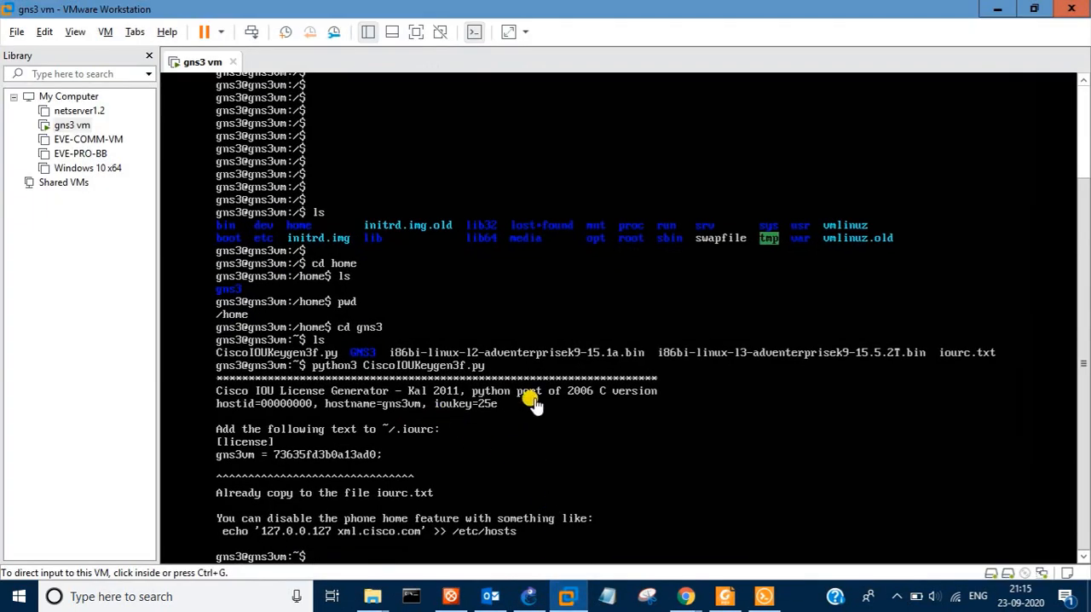
mouse_move(507, 542)
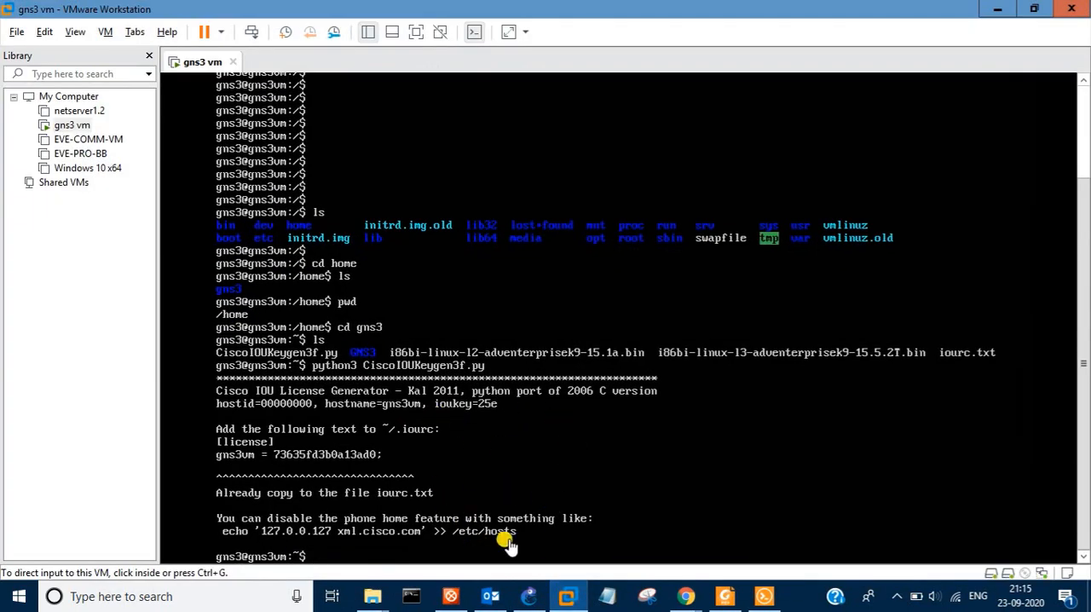
mouse_move(644, 213)
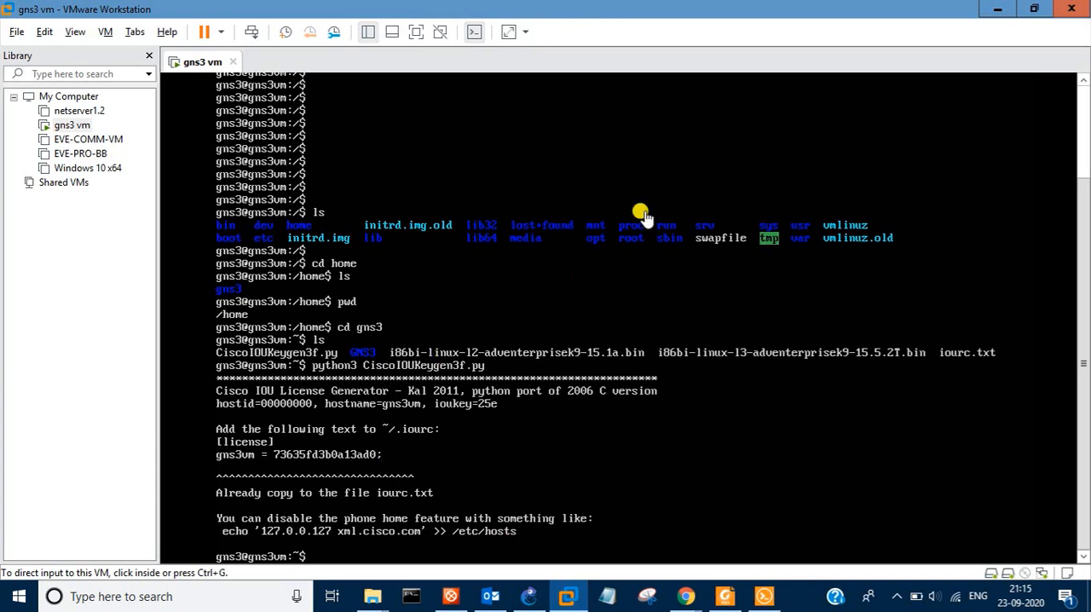